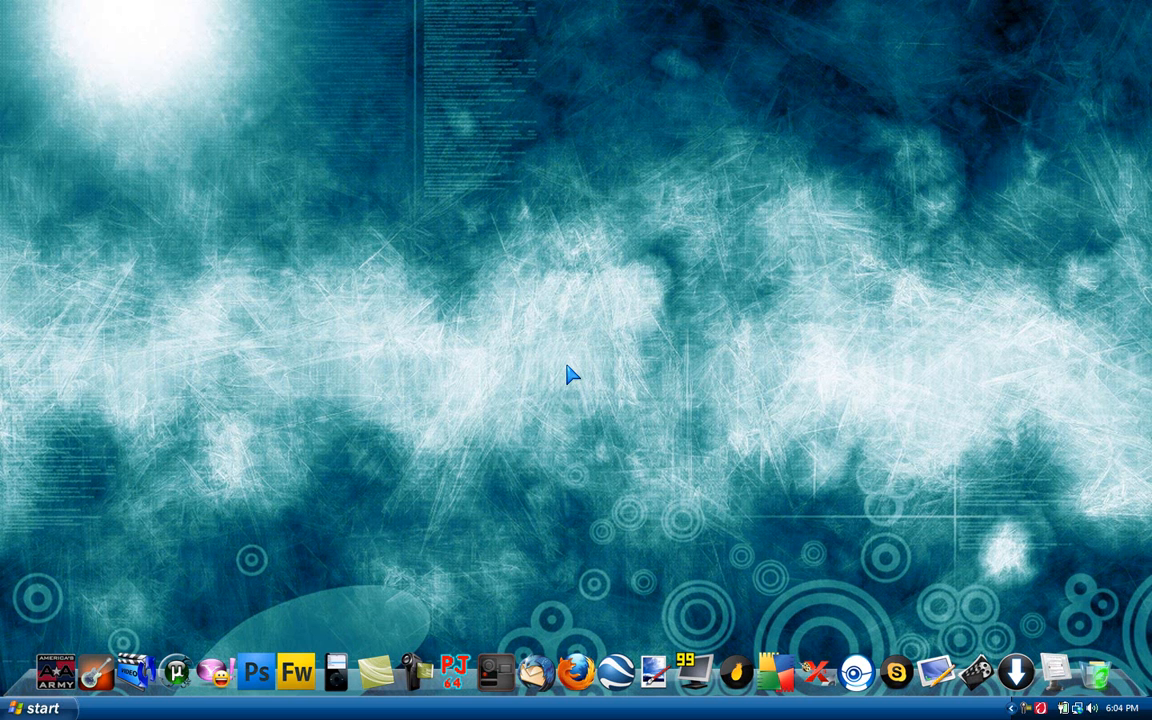
{"action": "mouse_move", "coordinate": [838, 388]}
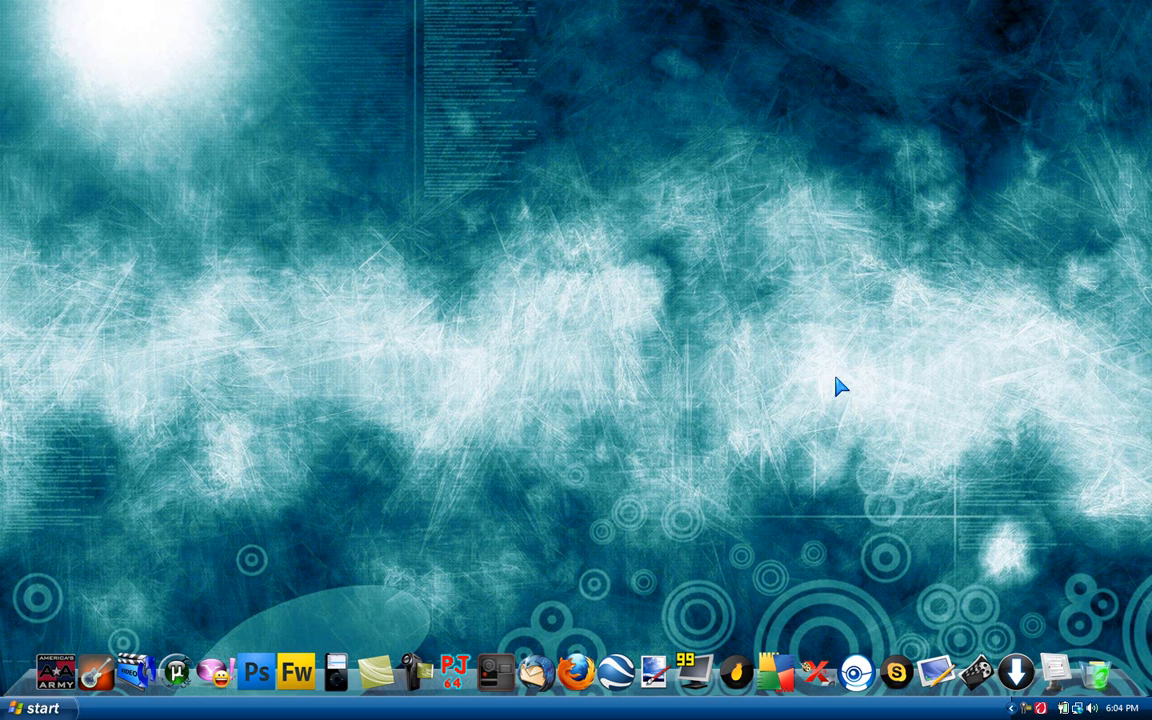
{"action": "mouse_move", "coordinate": [988, 418]}
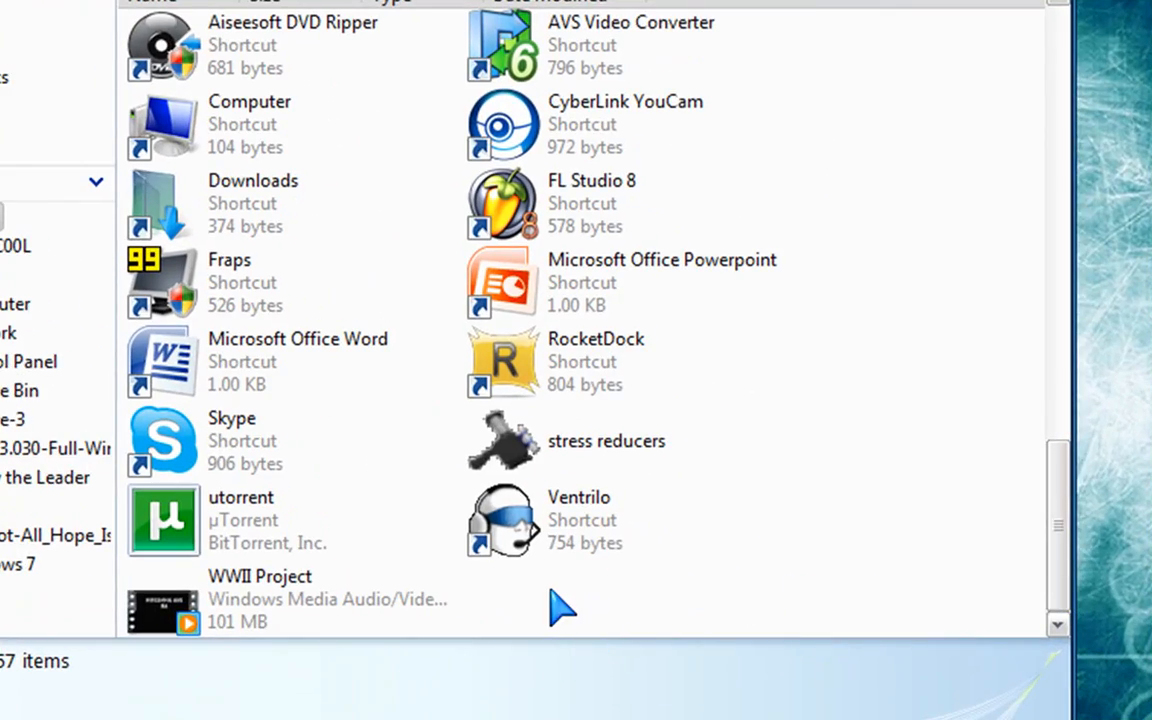
{"action": "mouse_move", "coordinate": [552, 600]}
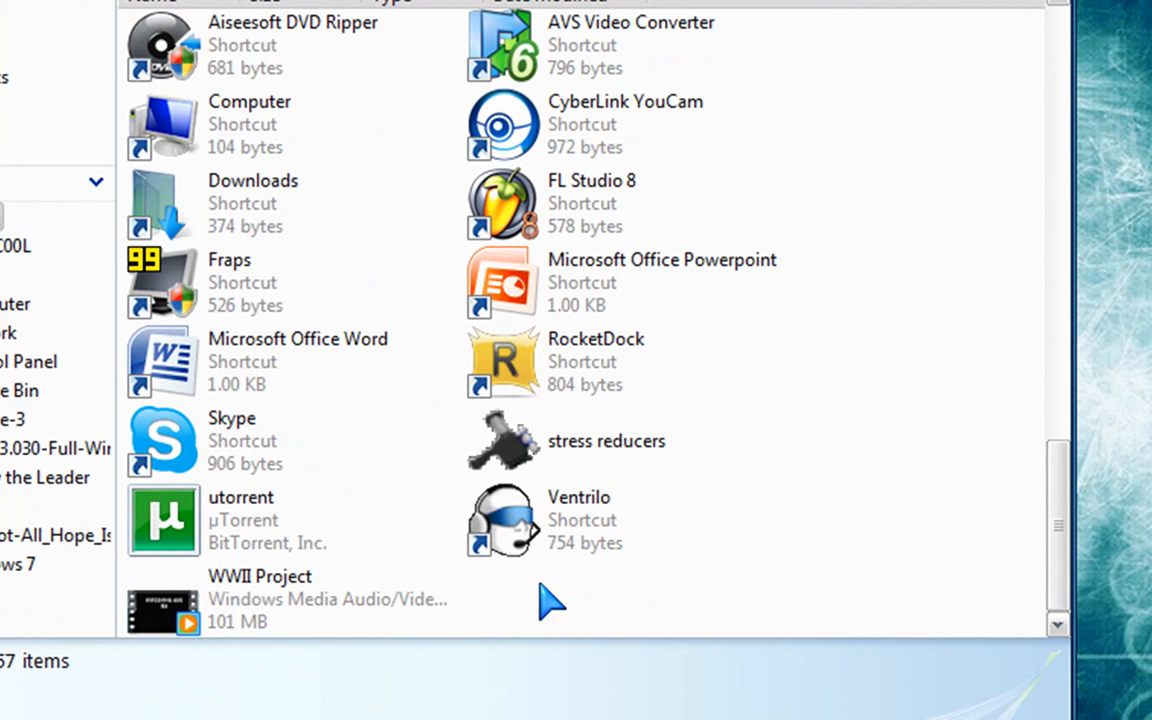
Create a new shortcut to charmap in empty folder space and finish it as MAP.
{"action": "right_click", "coordinate": [552, 602]}
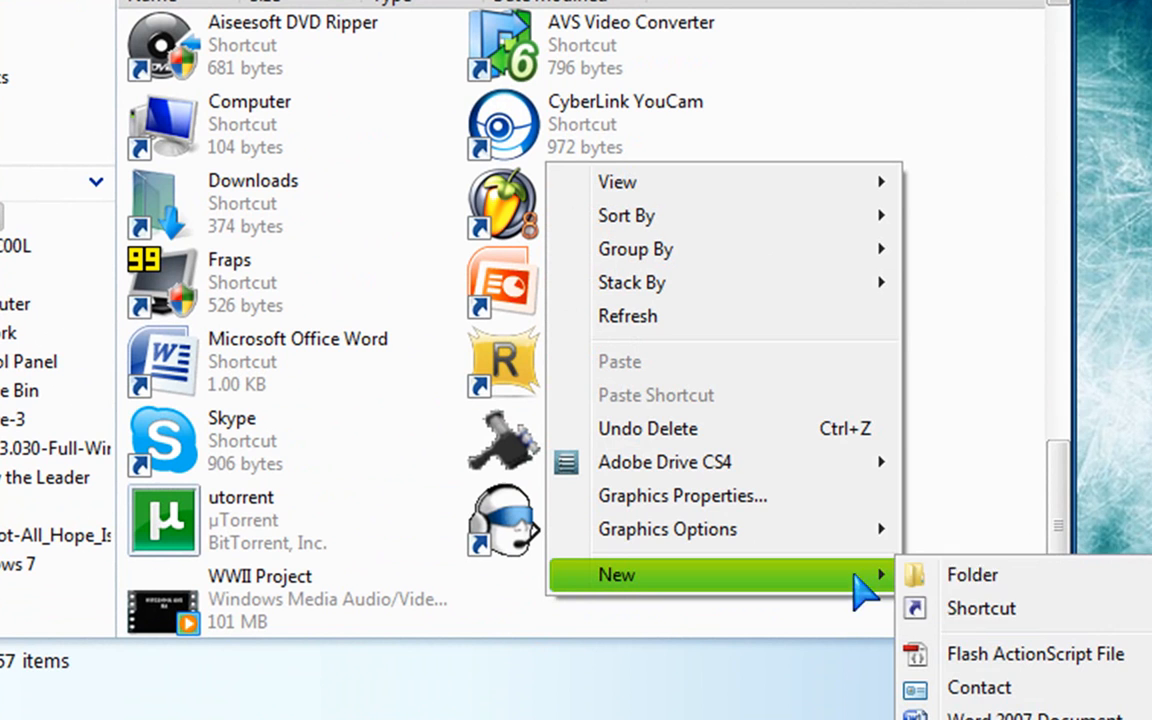
{"action": "left_click", "coordinate": [980, 608]}
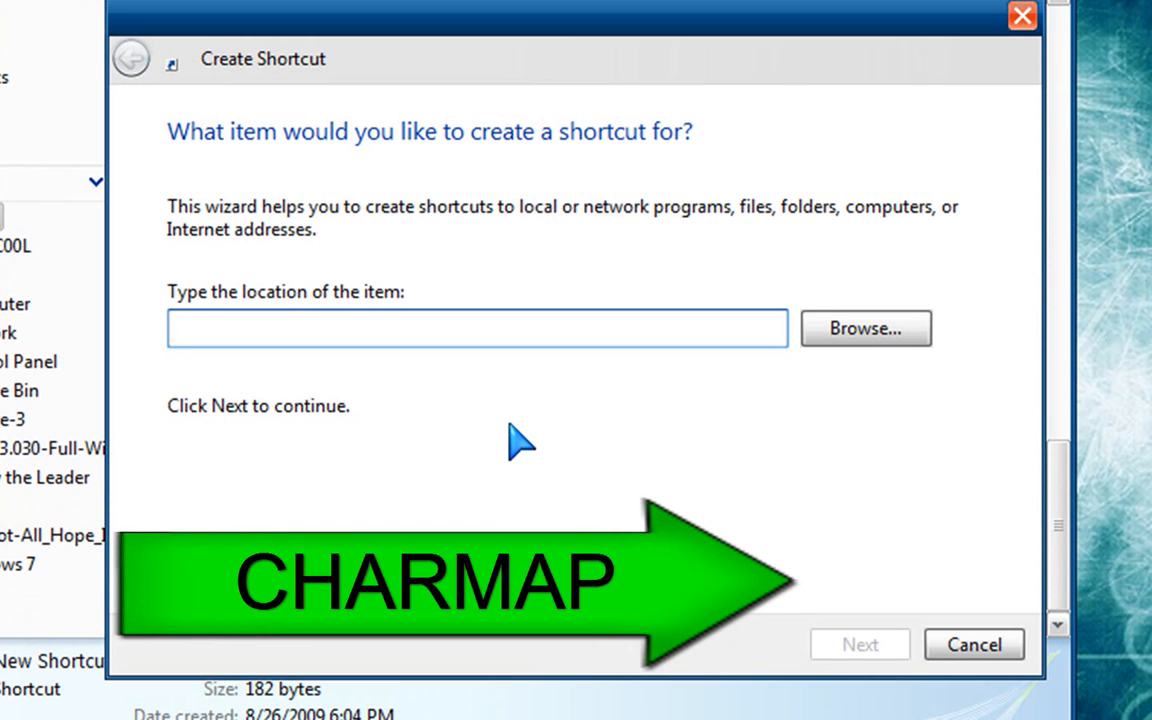
{"action": "type", "text": "charmap"}
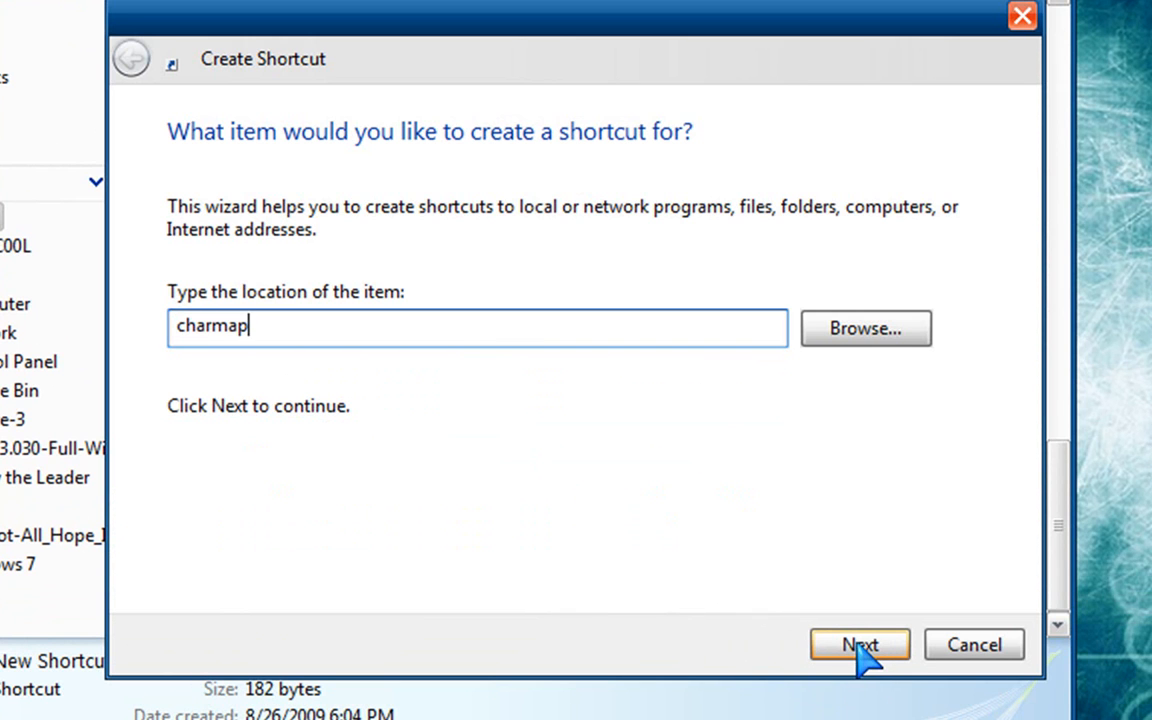
{"action": "left_click", "coordinate": [858, 644]}
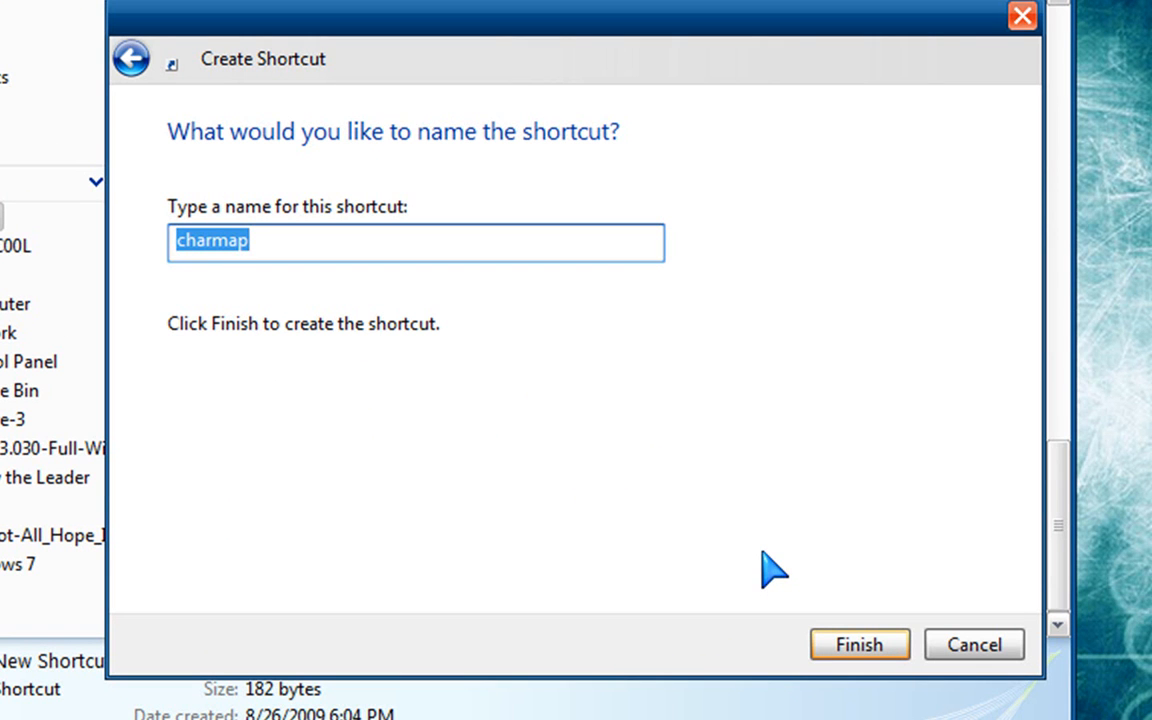
{"action": "left_click", "coordinate": [858, 644]}
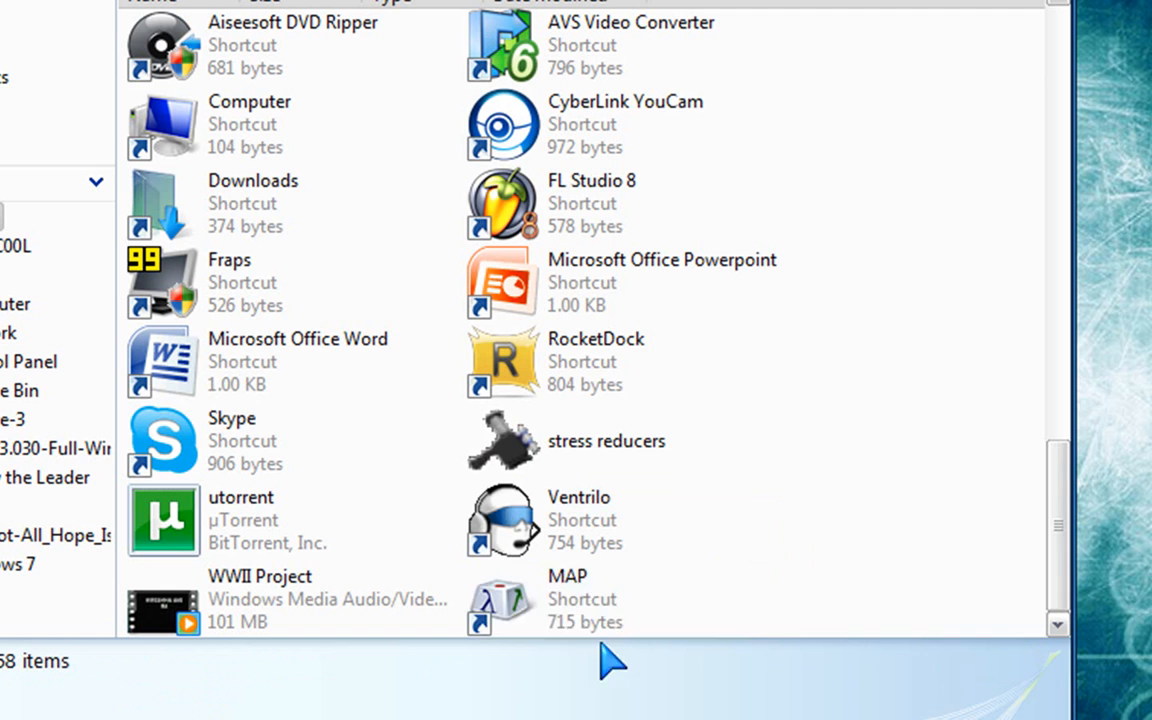
{"action": "mouse_move", "coordinate": [510, 616]}
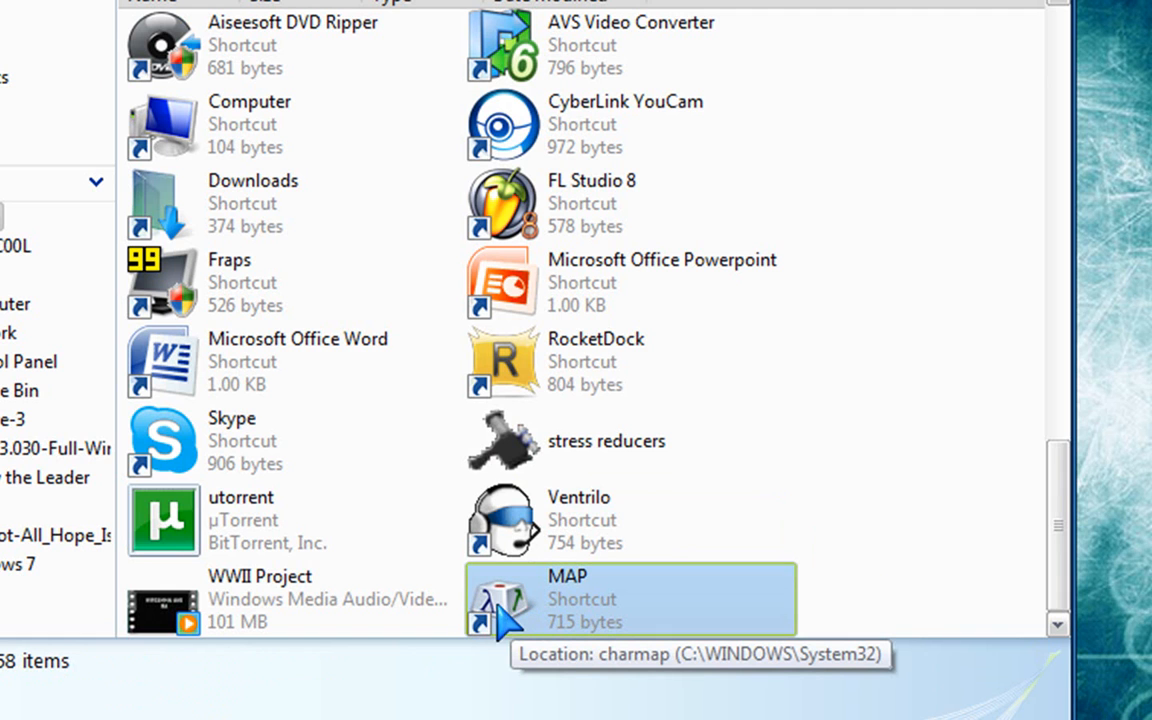
{"action": "mouse_move", "coordinate": [500, 616]}
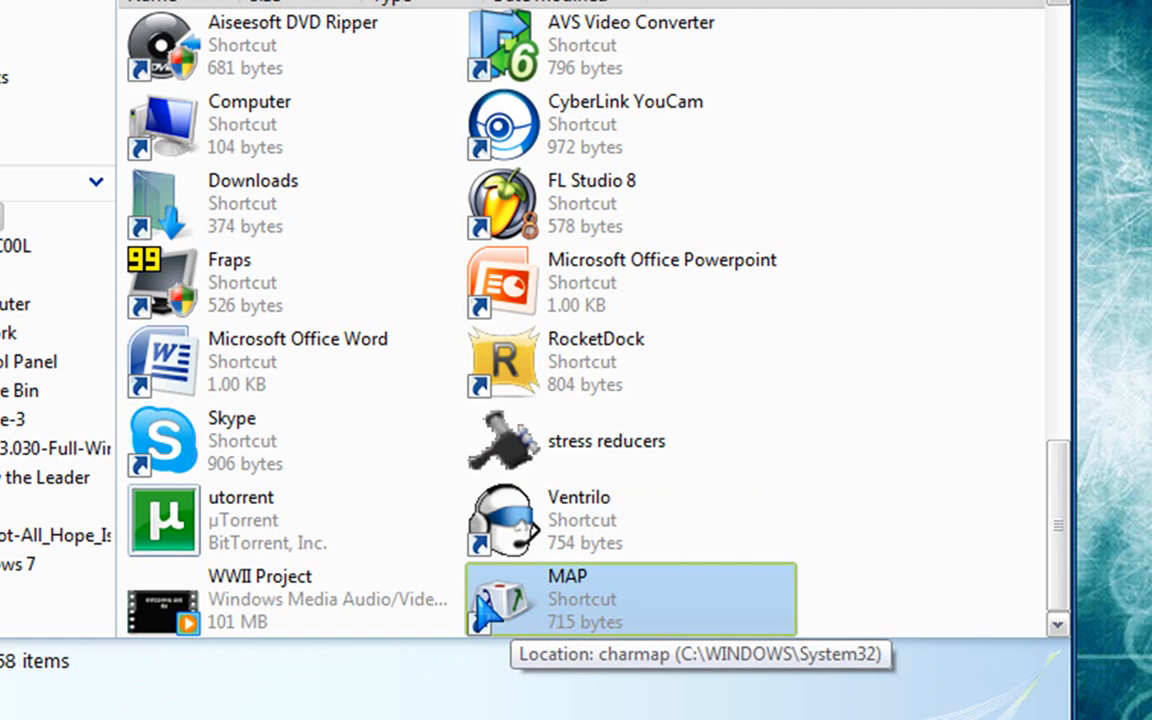
{"action": "mouse_move", "coordinate": [760, 636]}
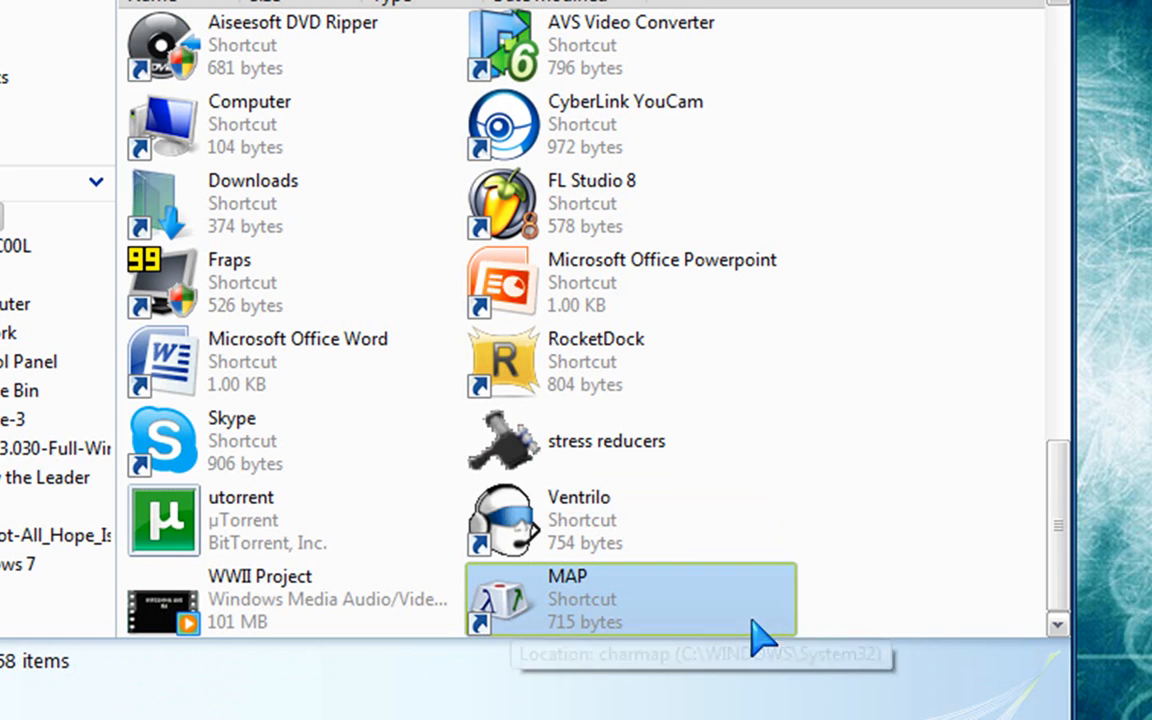
{"action": "mouse_move", "coordinate": [650, 616]}
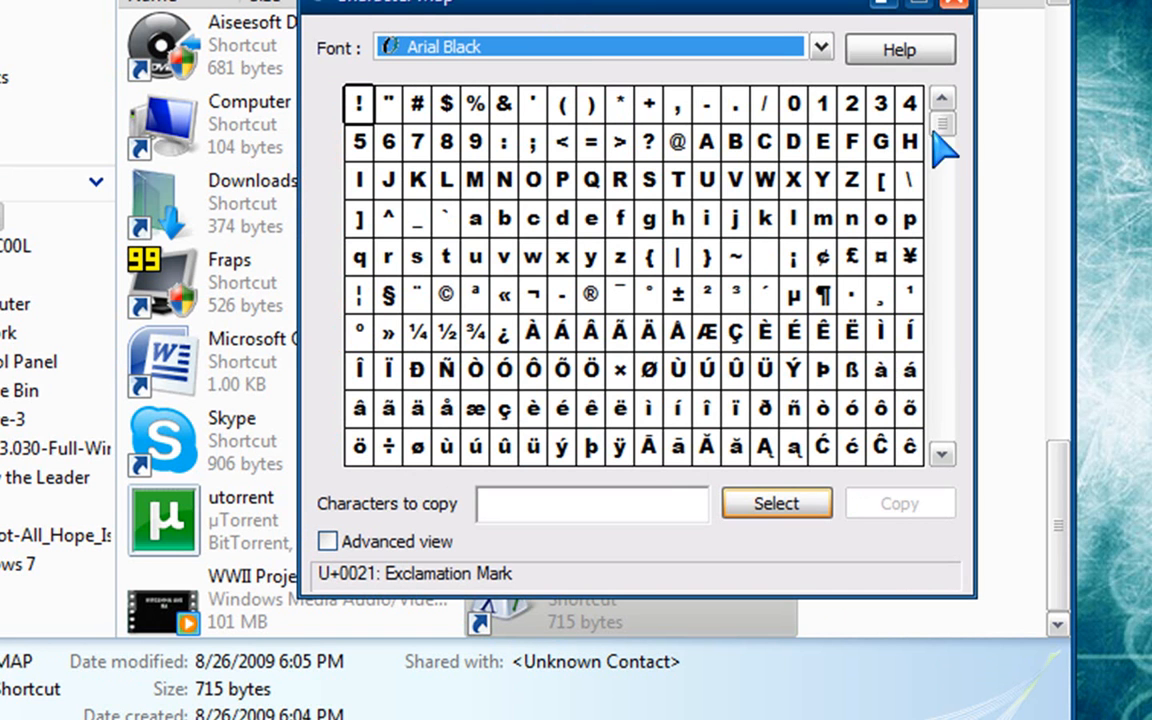
Choose the Arial font and page down the grid through Hebrew, Arabic and Greek characters.
{"action": "left_click", "coordinate": [820, 48]}
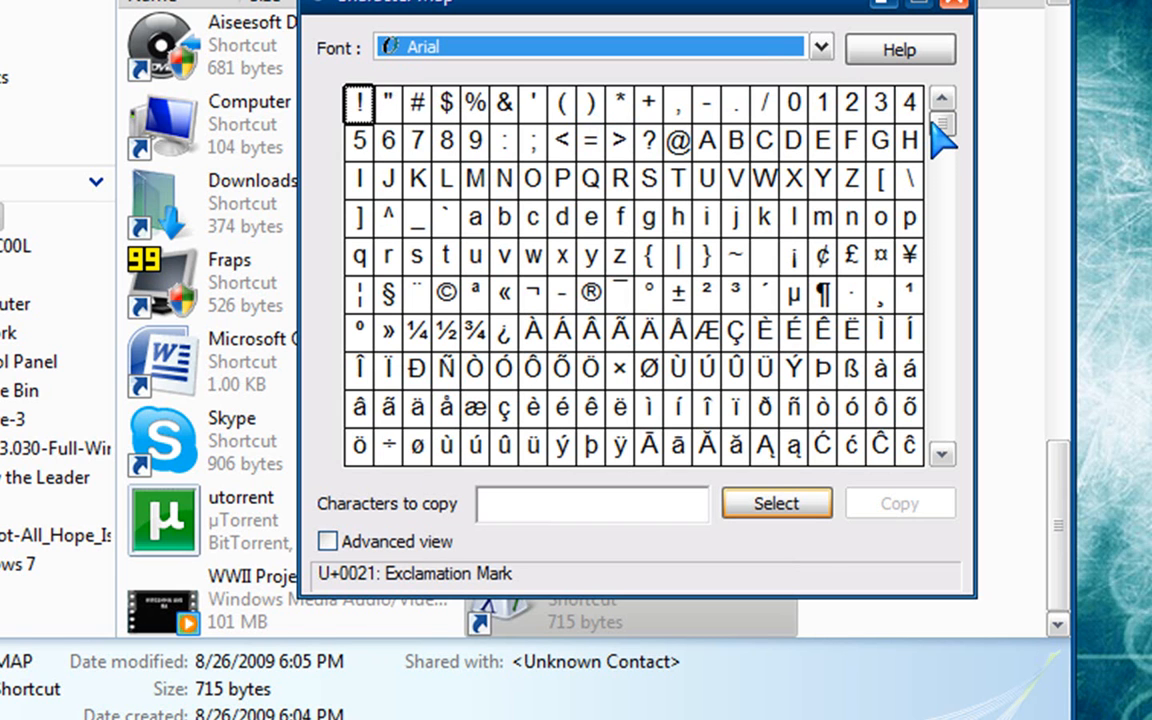
{"action": "mouse_move", "coordinate": [944, 144]}
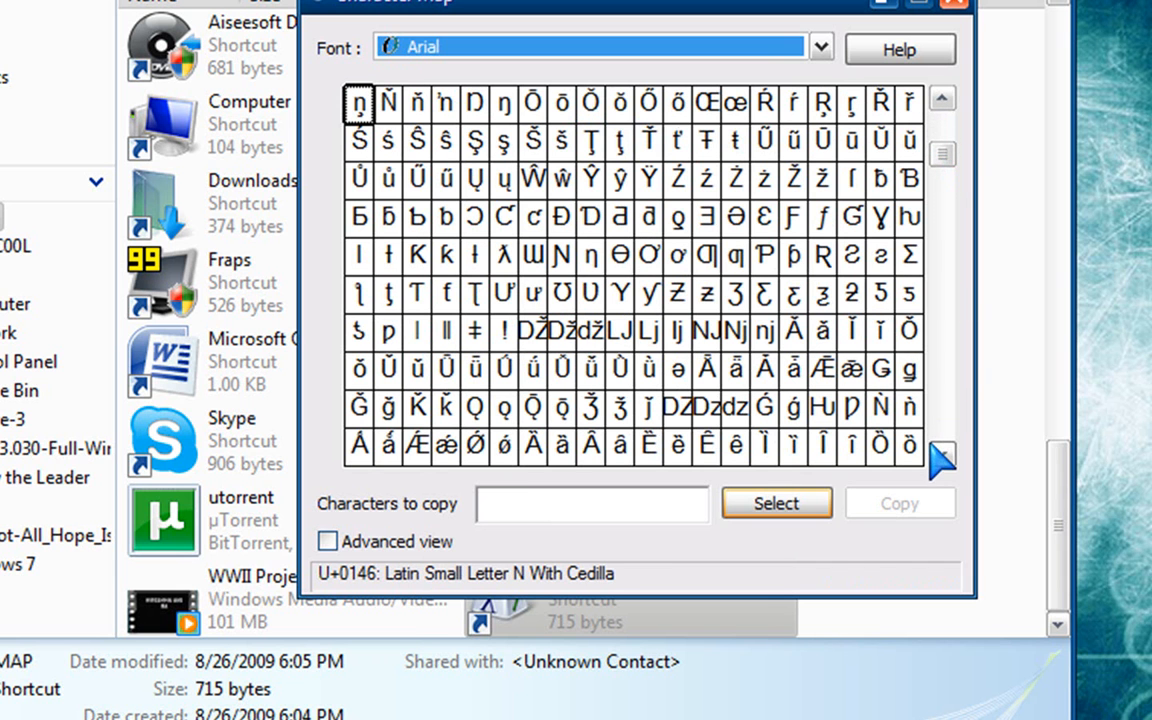
{"action": "mouse_move", "coordinate": [468, 292]}
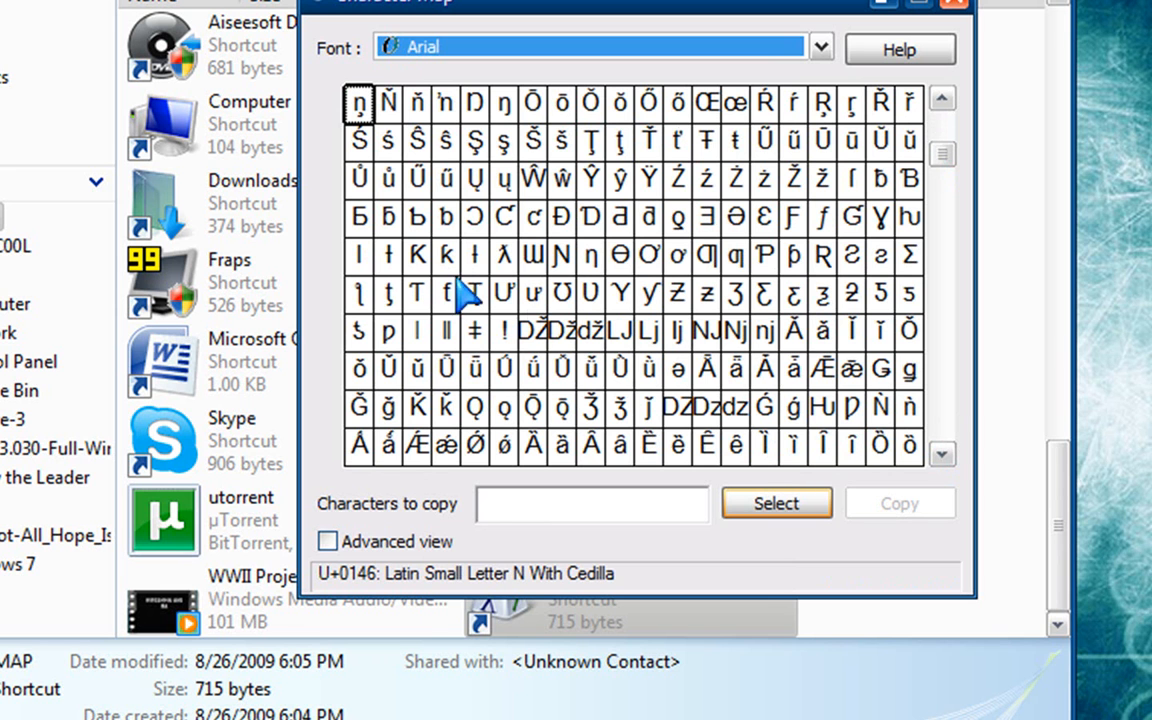
{"action": "left_click", "coordinate": [940, 454]}
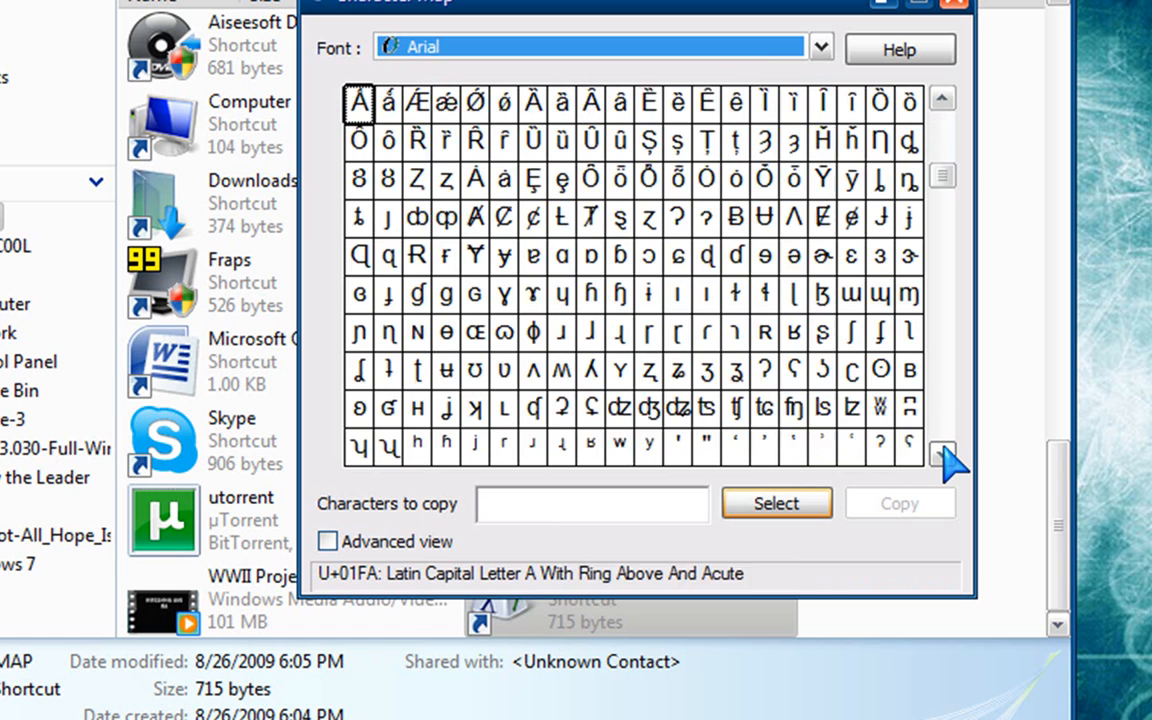
{"action": "left_click", "coordinate": [940, 452]}
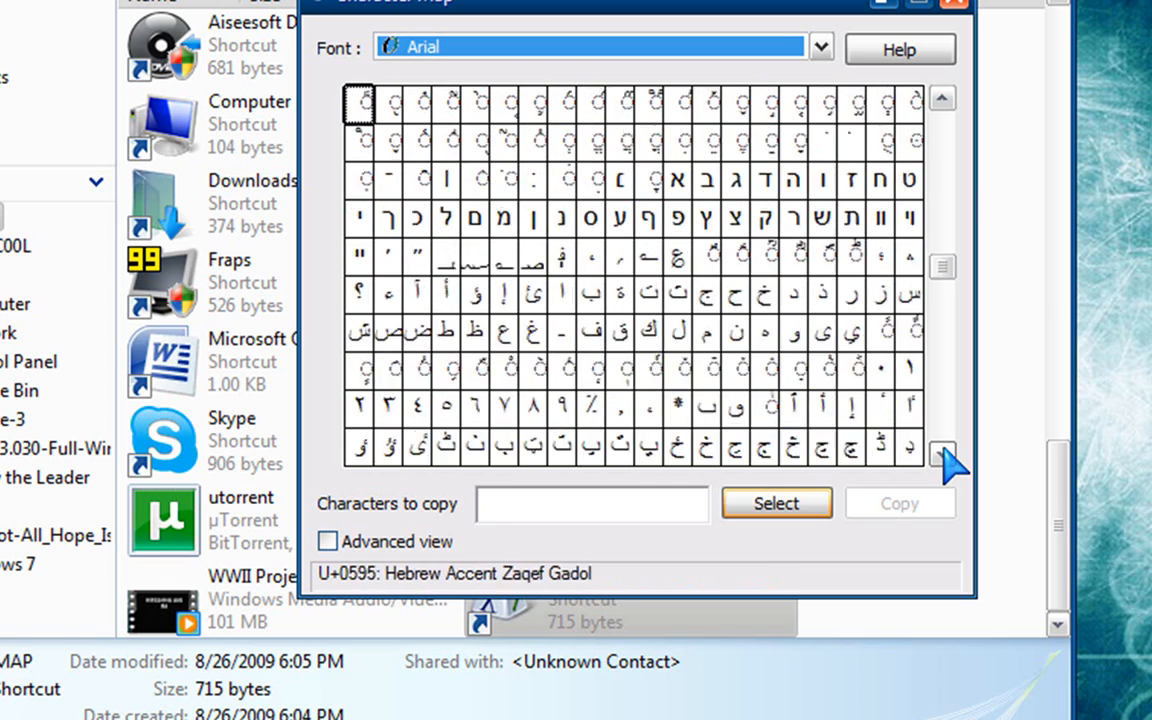
{"action": "left_click", "coordinate": [940, 454]}
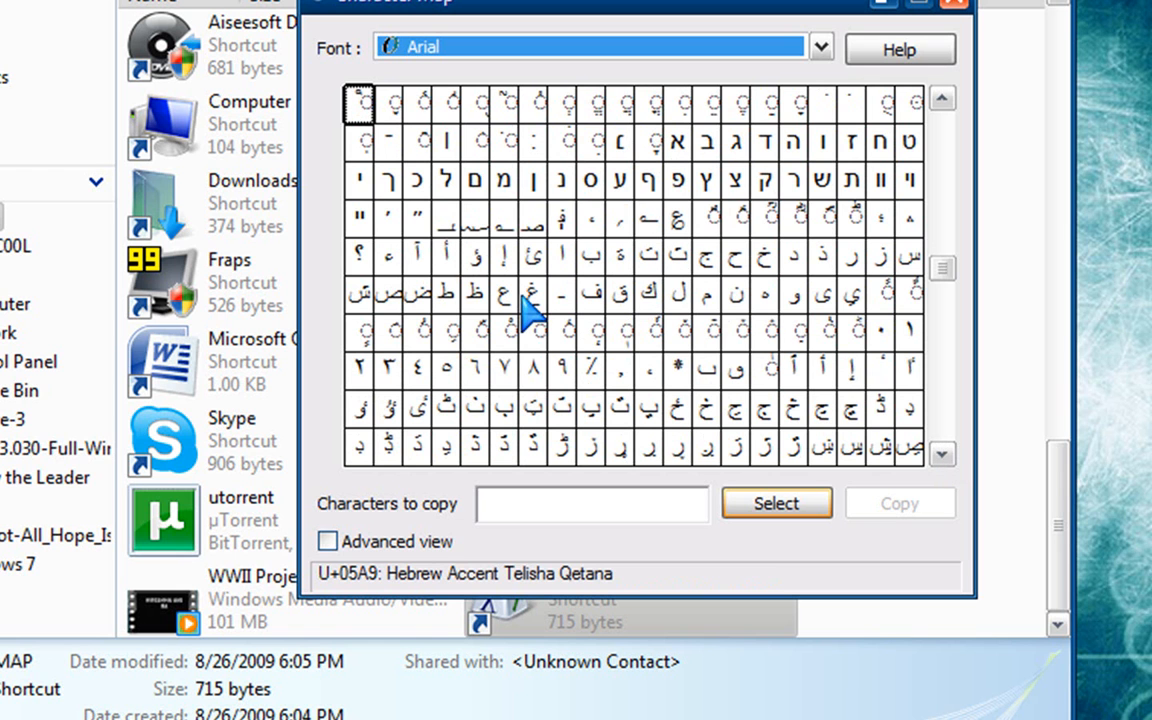
{"action": "mouse_move", "coordinate": [956, 436]}
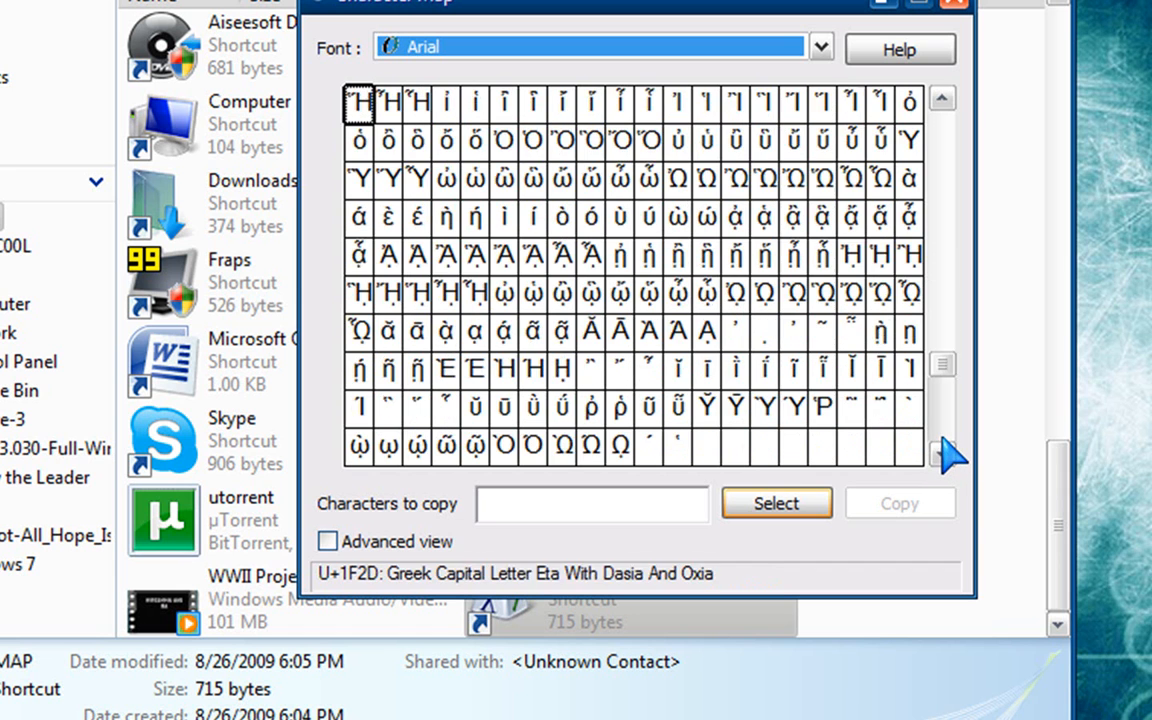
{"action": "left_click", "coordinate": [940, 98]}
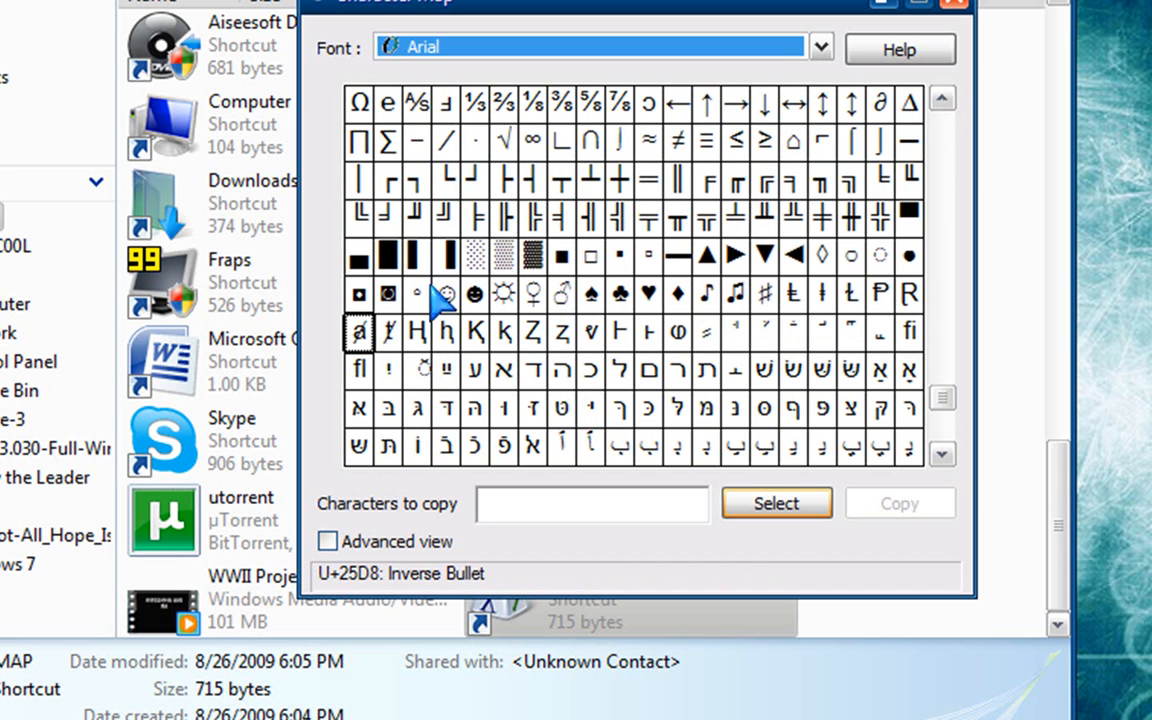
{"action": "mouse_move", "coordinate": [718, 328]}
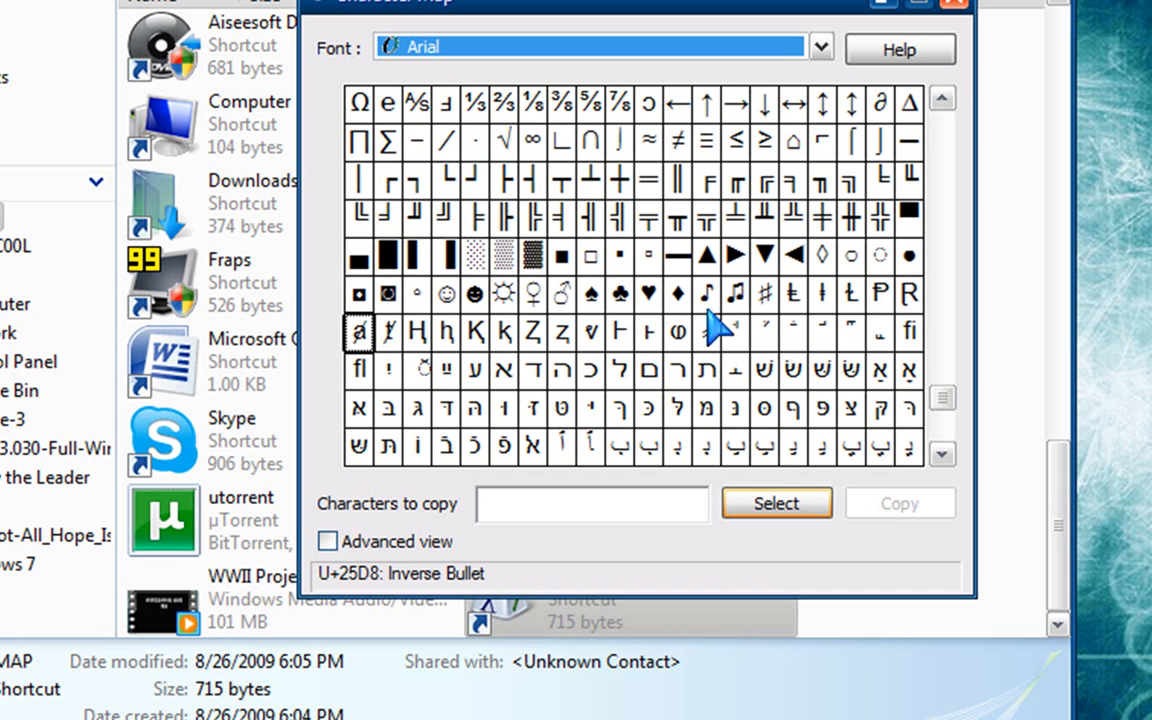
{"action": "mouse_move", "coordinate": [620, 296]}
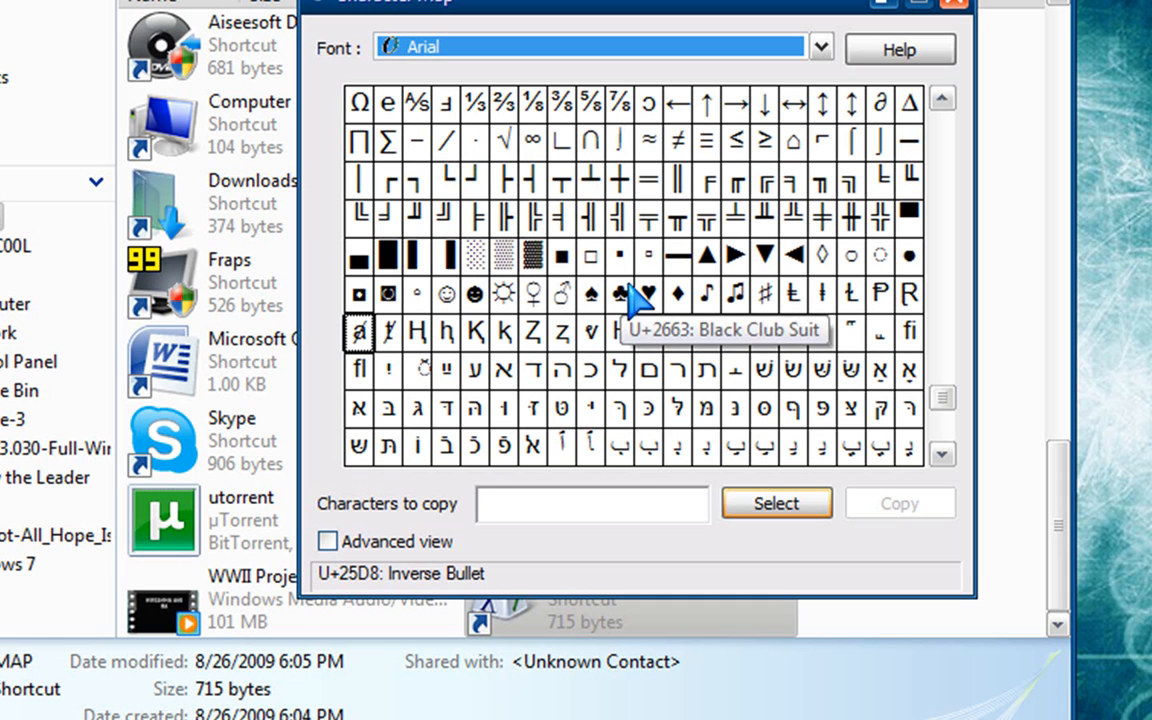
{"action": "mouse_move", "coordinate": [650, 336]}
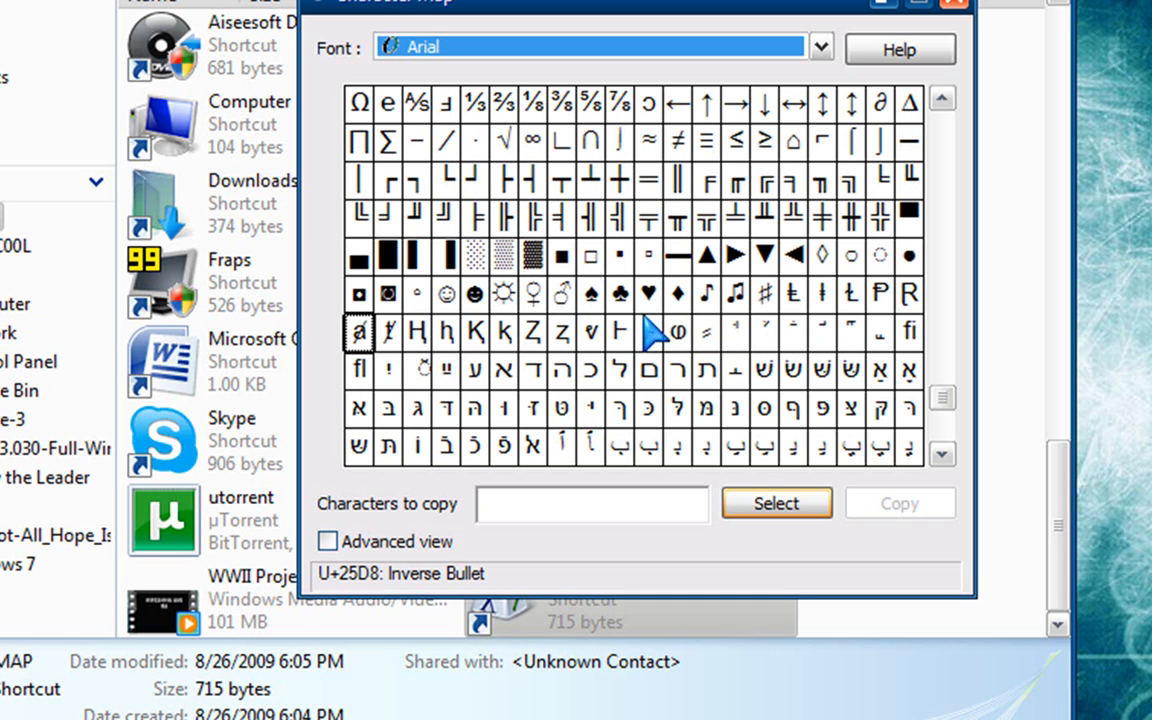
{"action": "mouse_move", "coordinate": [980, 450]}
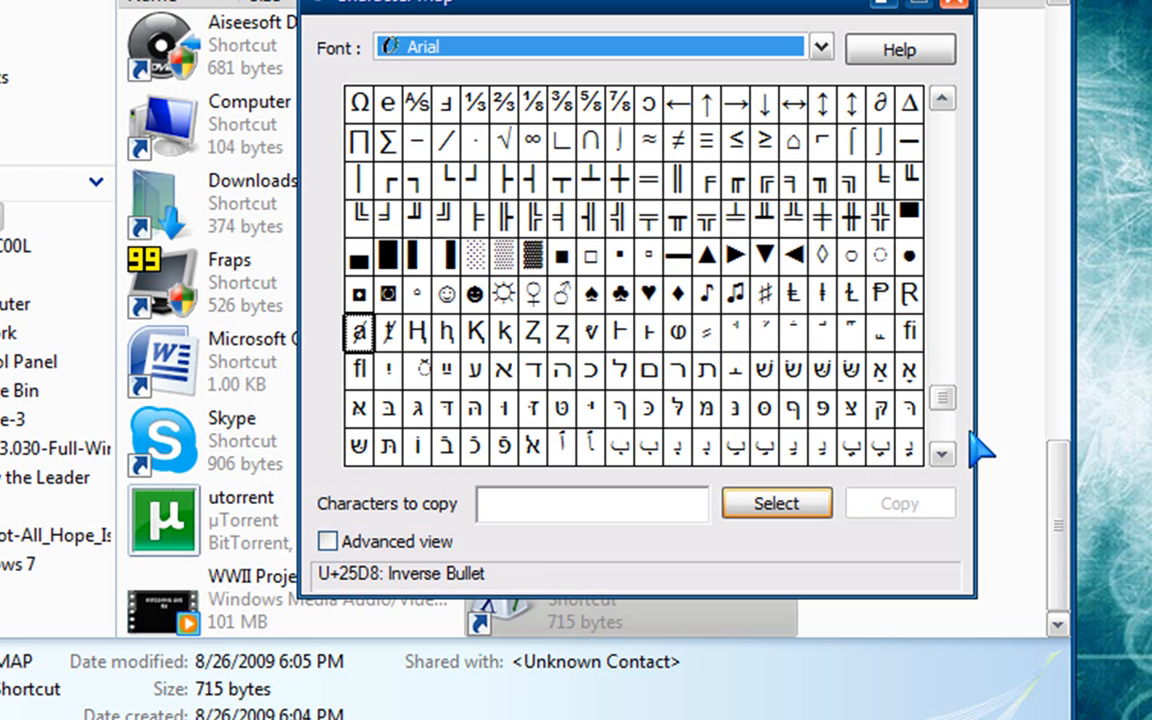
Page toward the symbols and pick the Beamed Eighth Notes character for copying.
{"action": "left_click", "coordinate": [940, 454]}
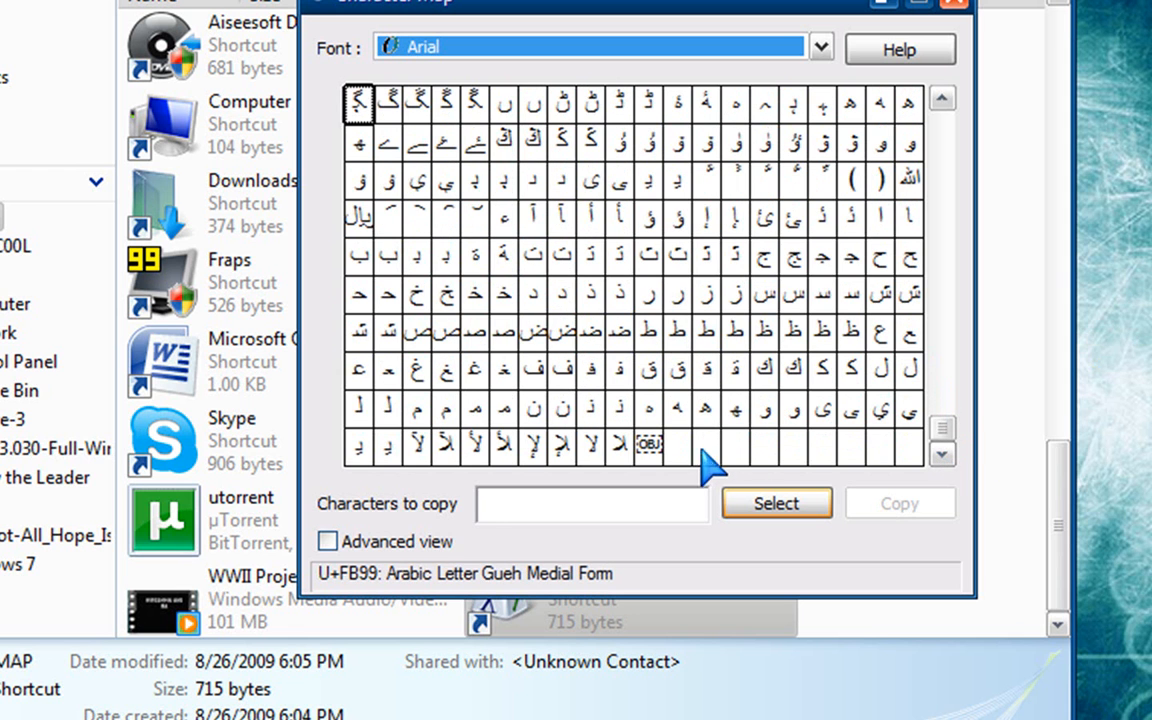
{"action": "mouse_move", "coordinate": [648, 444]}
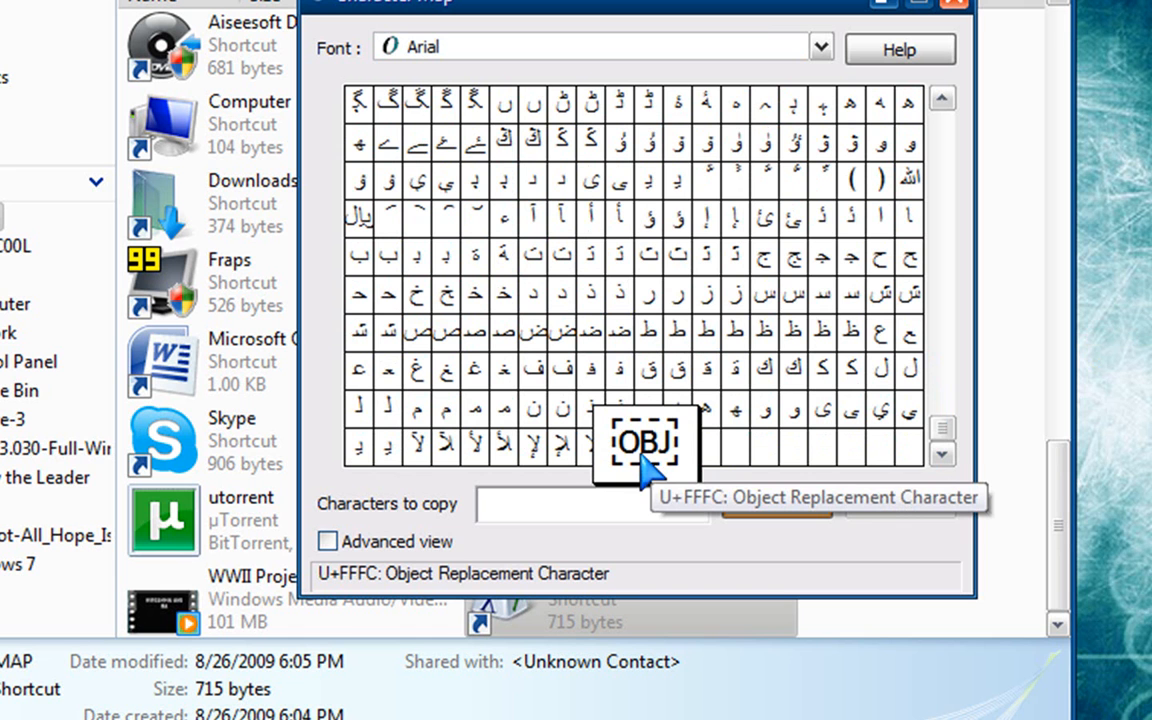
{"action": "left_click", "coordinate": [940, 396]}
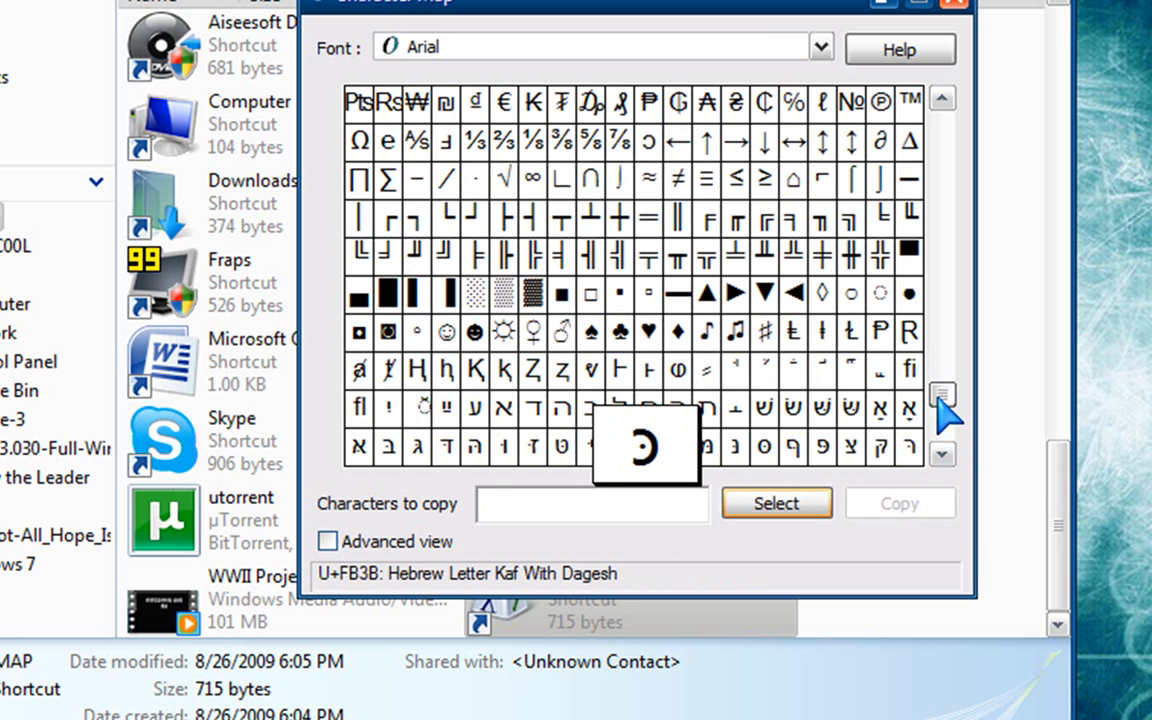
{"action": "mouse_move", "coordinate": [936, 390]}
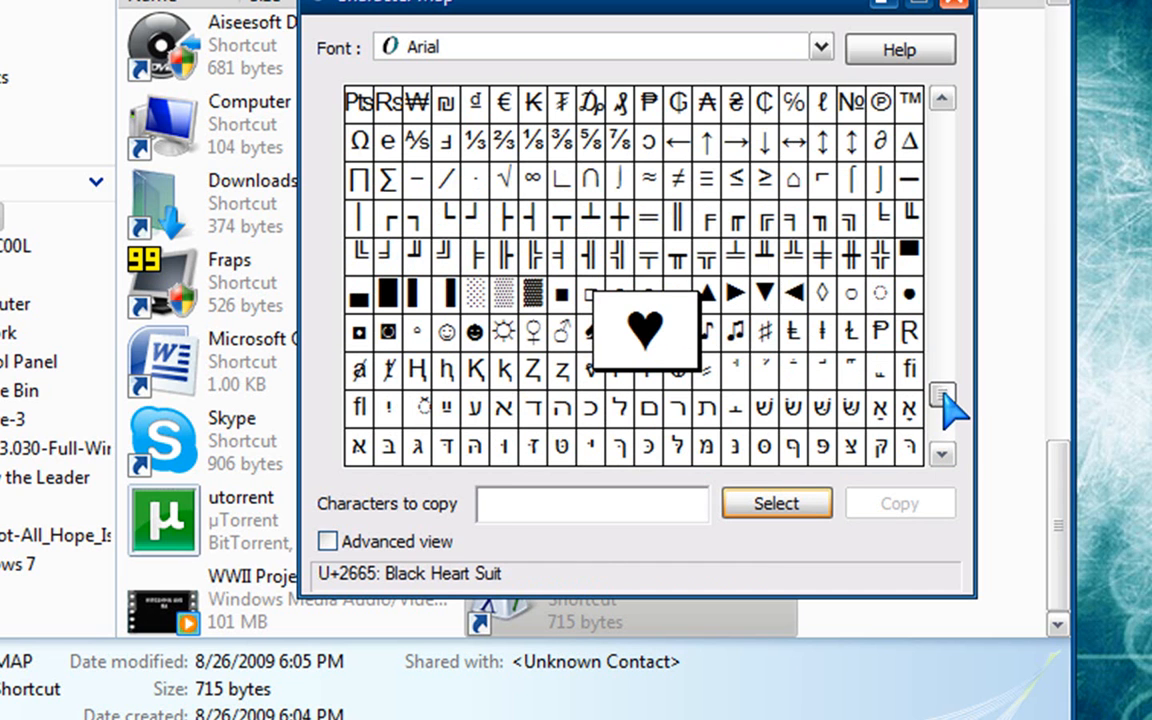
{"action": "mouse_move", "coordinate": [624, 356]}
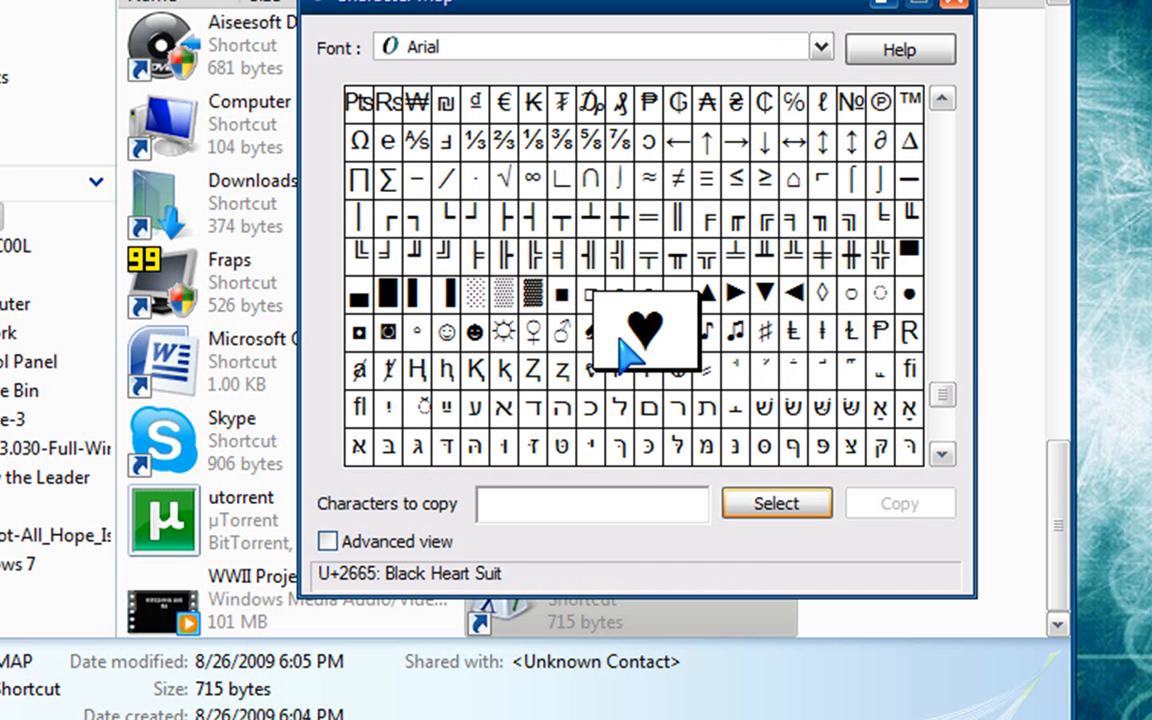
{"action": "mouse_move", "coordinate": [704, 332]}
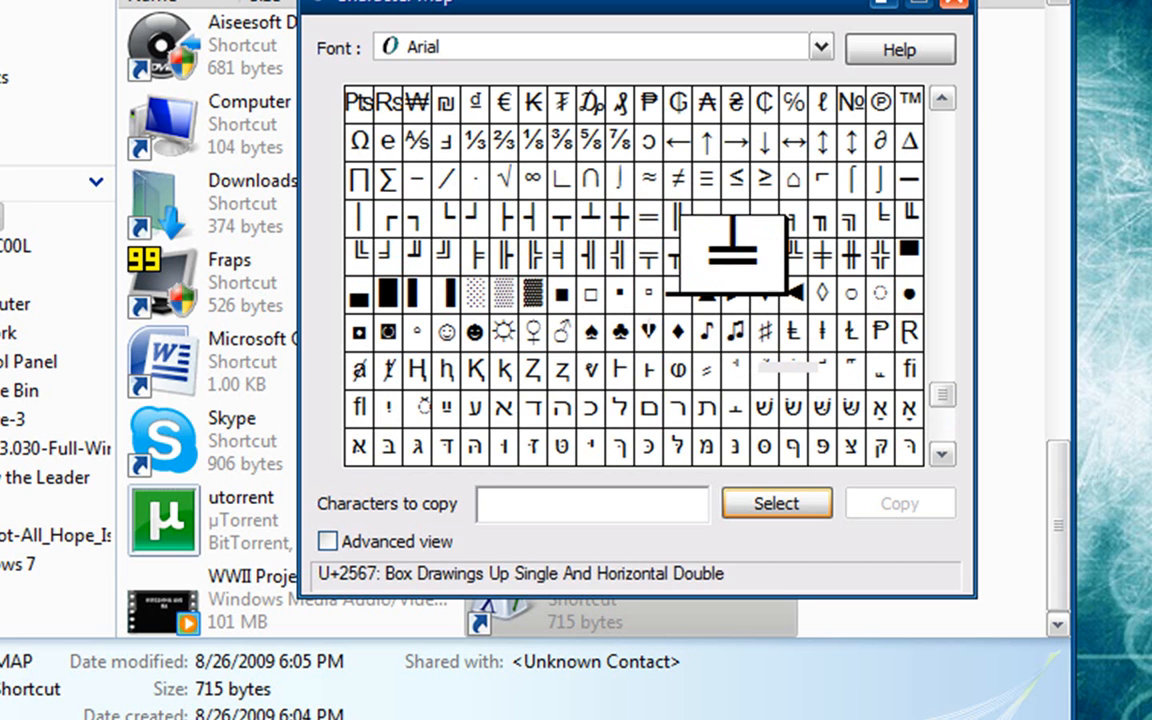
{"action": "mouse_move", "coordinate": [736, 332]}
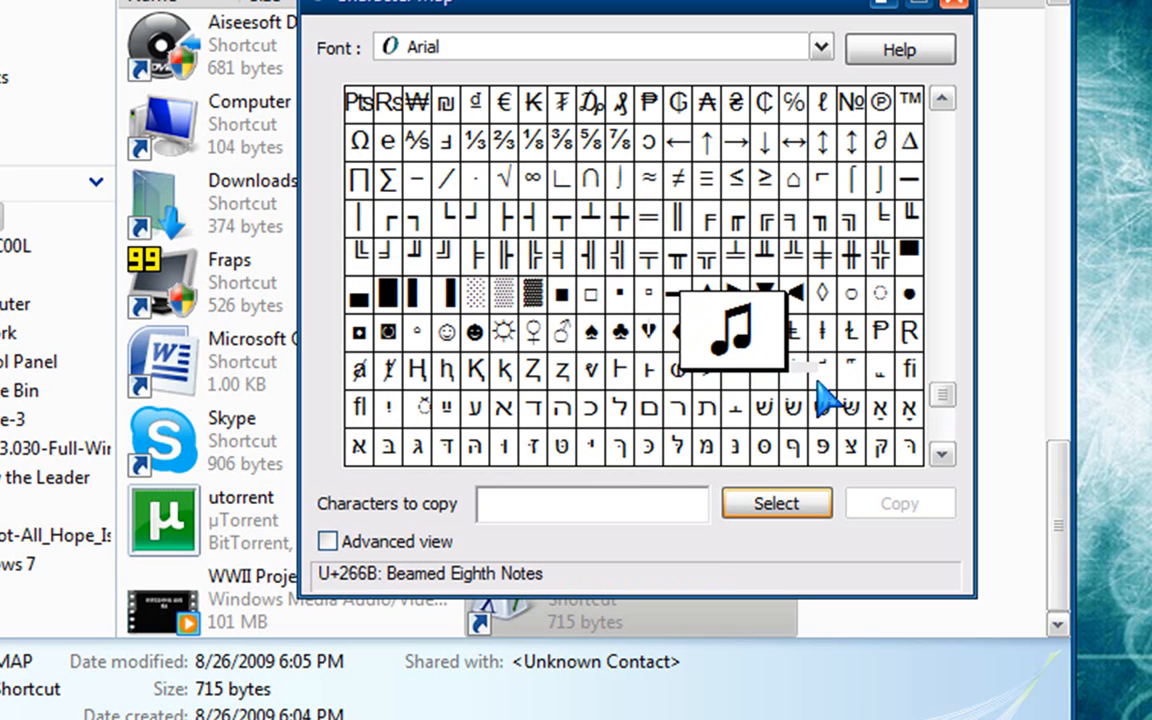
{"action": "mouse_move", "coordinate": [712, 344]}
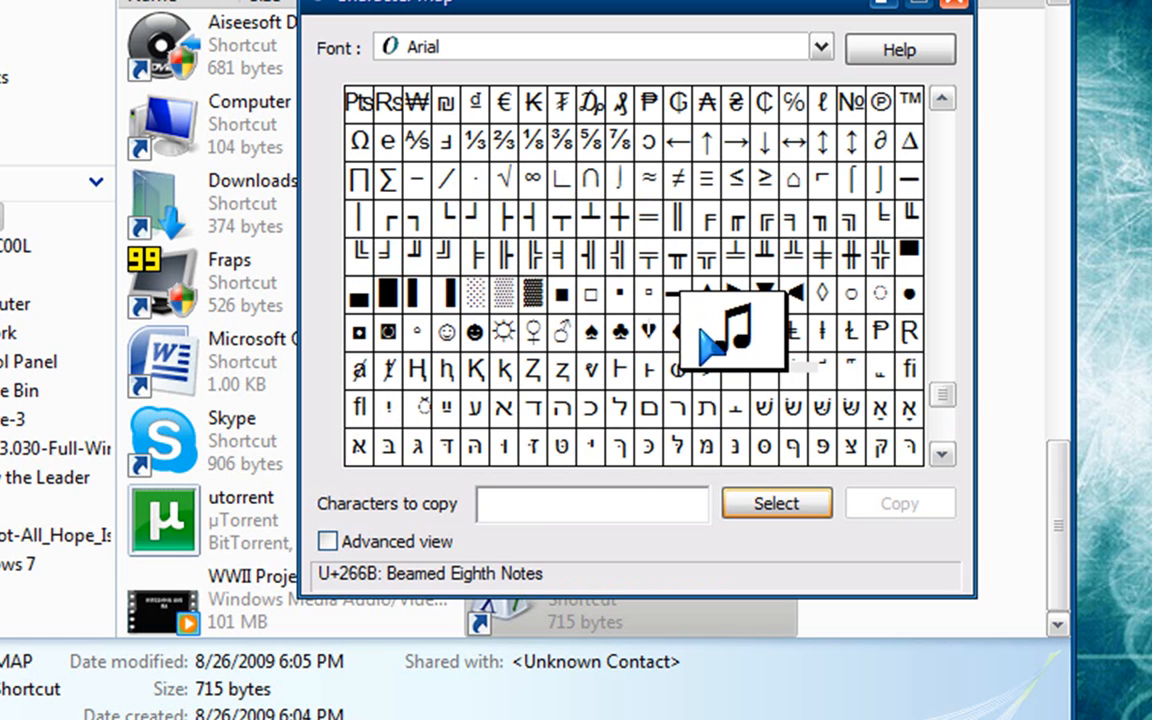
{"action": "mouse_move", "coordinate": [748, 456]}
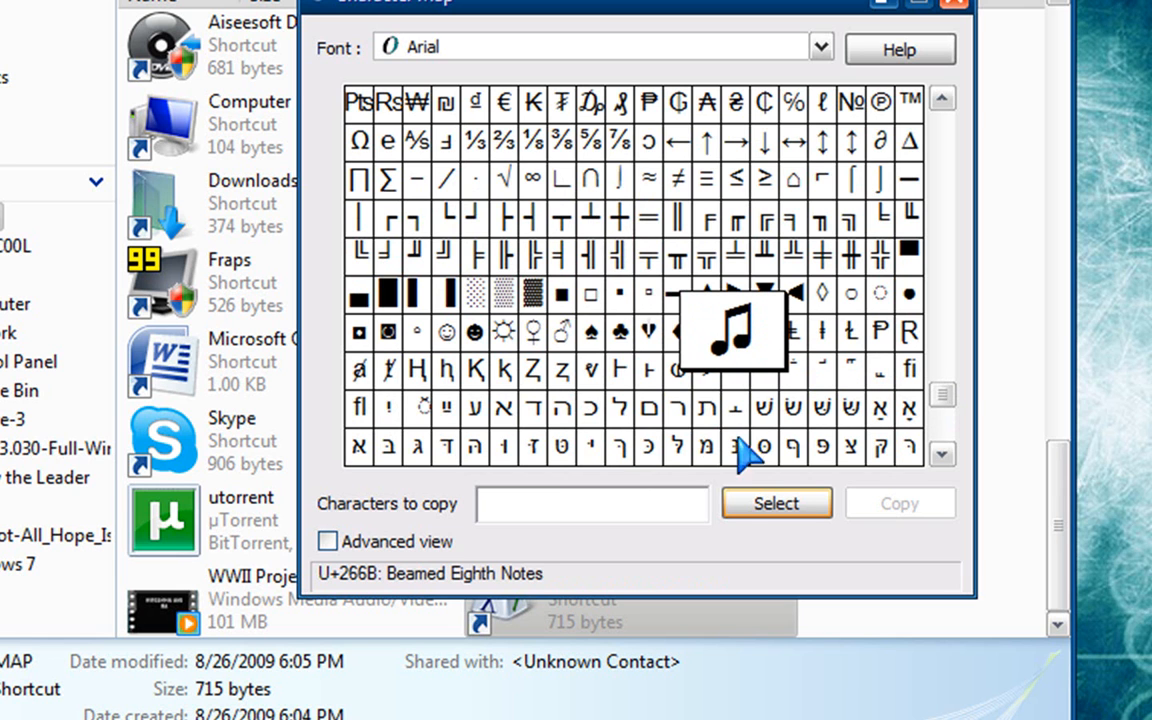
{"action": "mouse_move", "coordinate": [744, 512]}
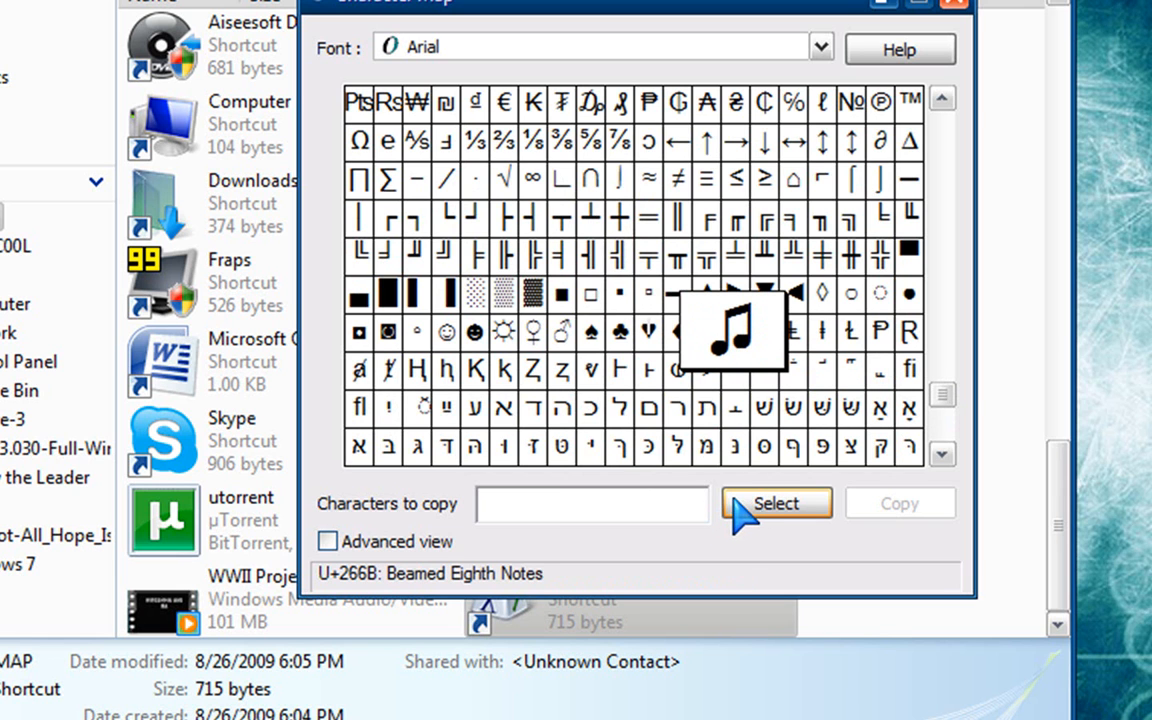
{"action": "left_click", "coordinate": [776, 504]}
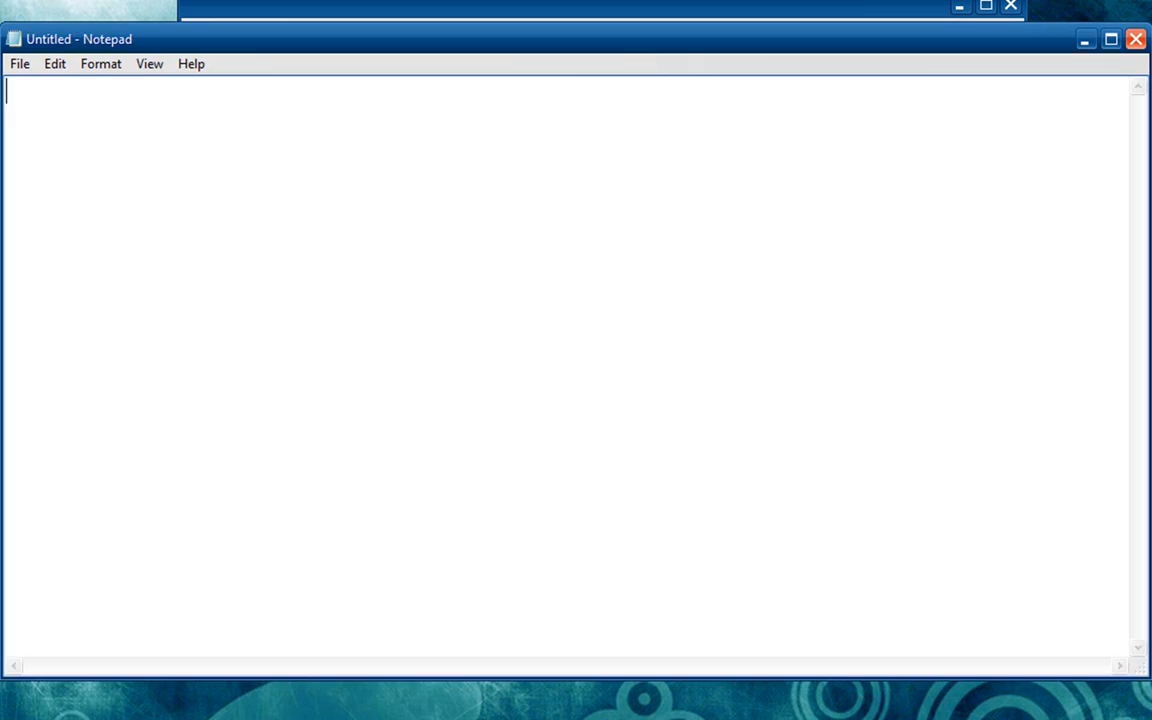
{"action": "mouse_move", "coordinate": [164, 302]}
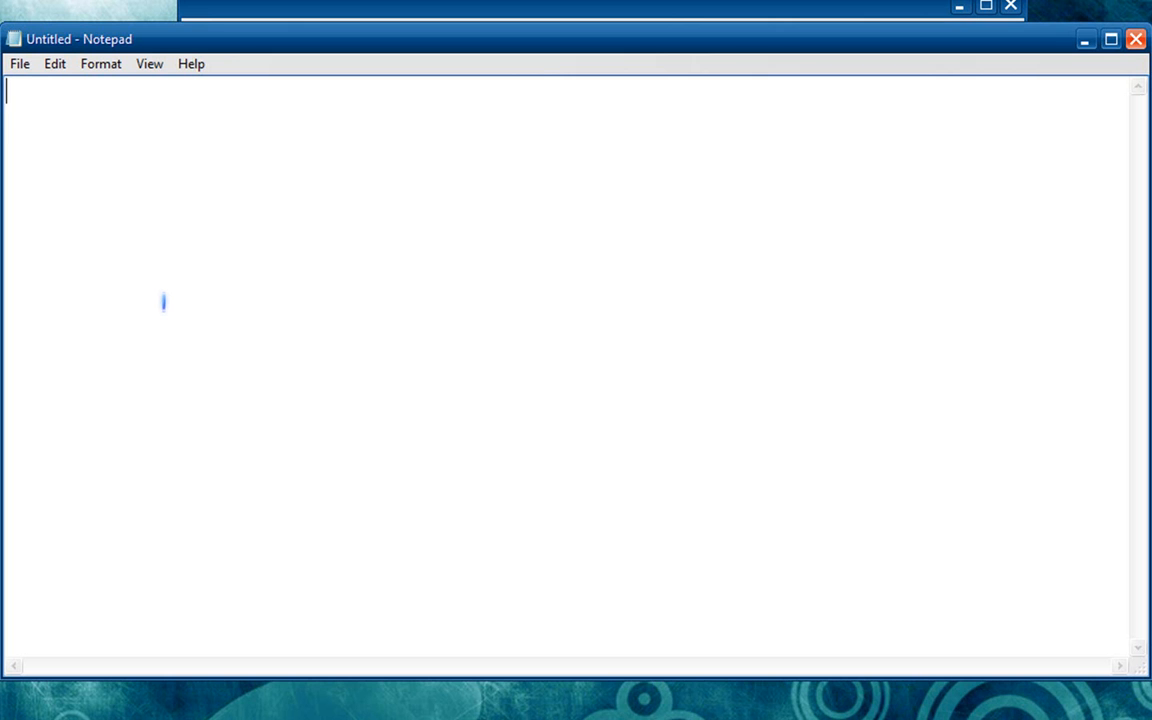
Paste the ♪ music-note character into the blank Notepad document.
{"action": "type", "text": "♪"}
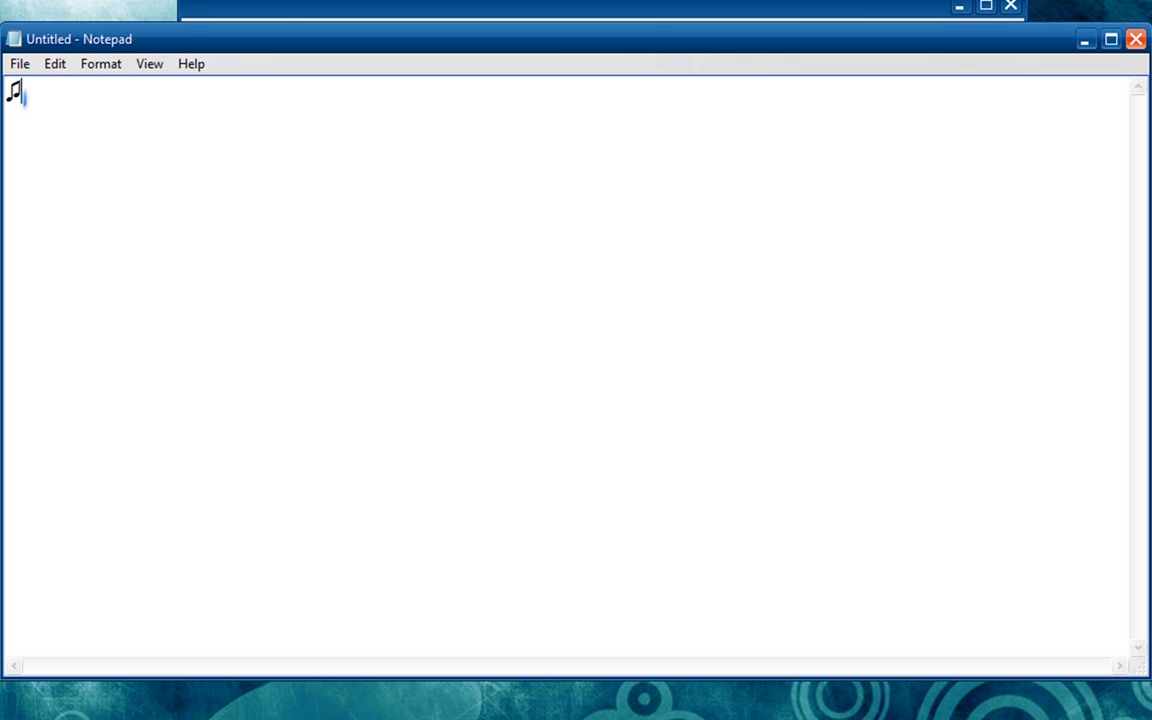
{"action": "type", "text": "♪♪♪"}
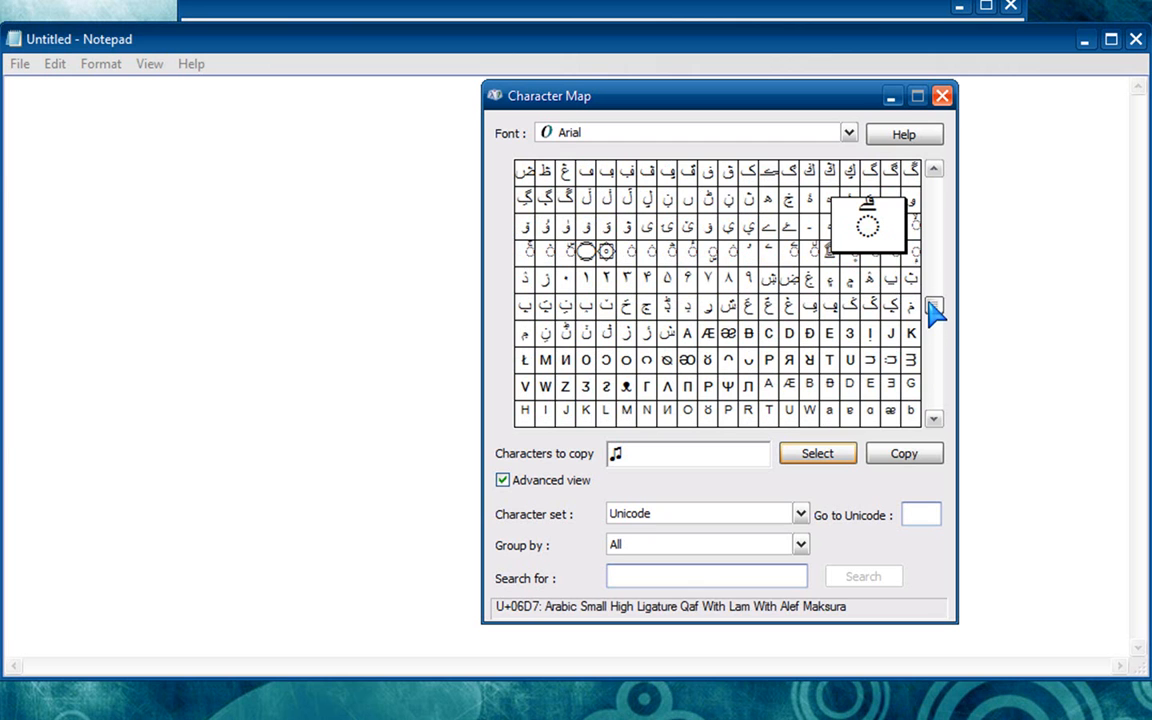
Enable Advanced view to show character set, grouping and search options.
{"action": "left_click", "coordinate": [604, 250]}
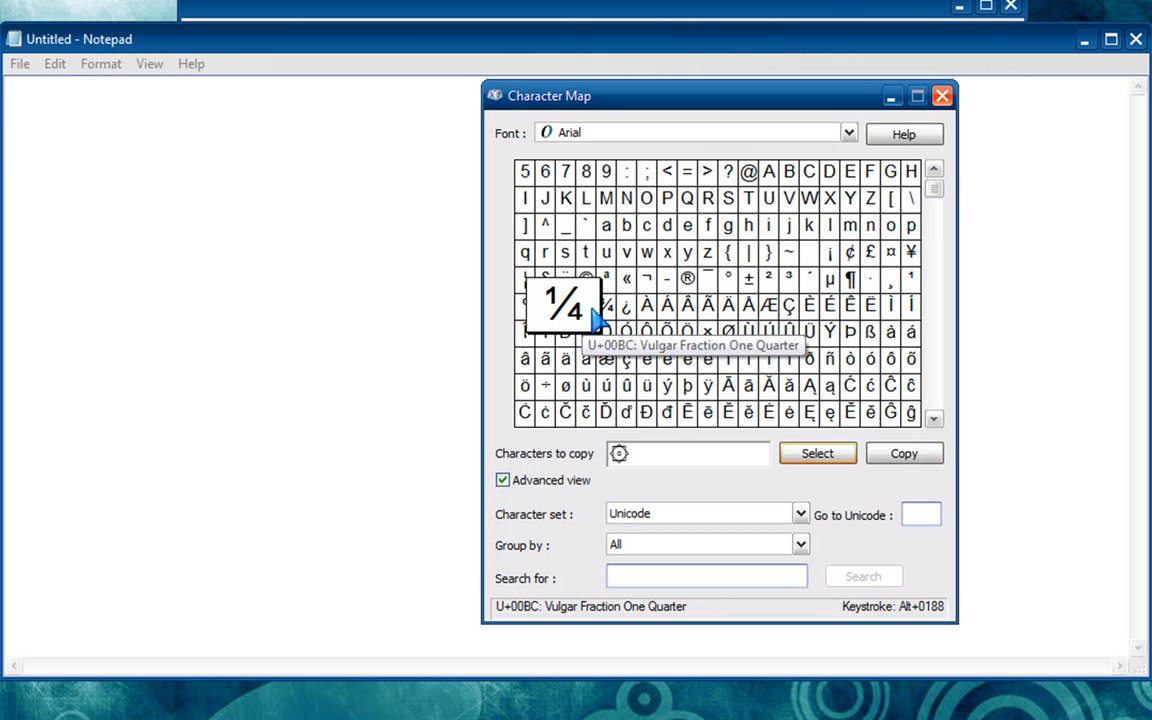
{"action": "mouse_move", "coordinate": [604, 304]}
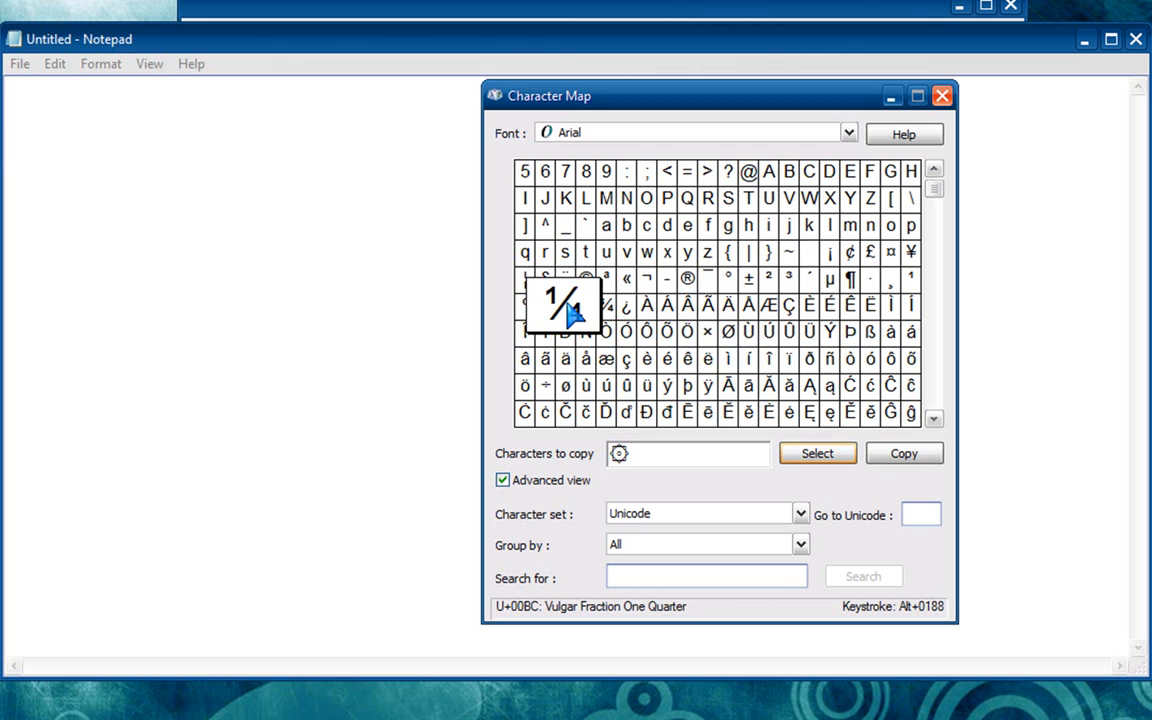
{"action": "mouse_move", "coordinate": [600, 316]}
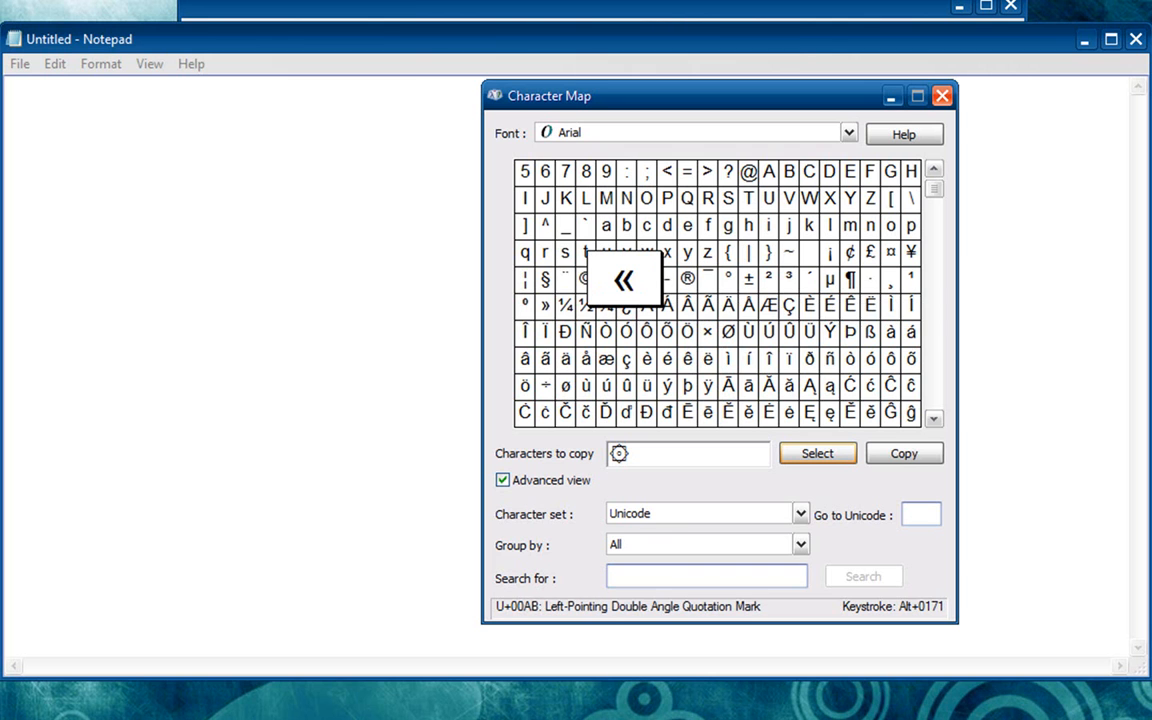
{"action": "mouse_move", "coordinate": [688, 280]}
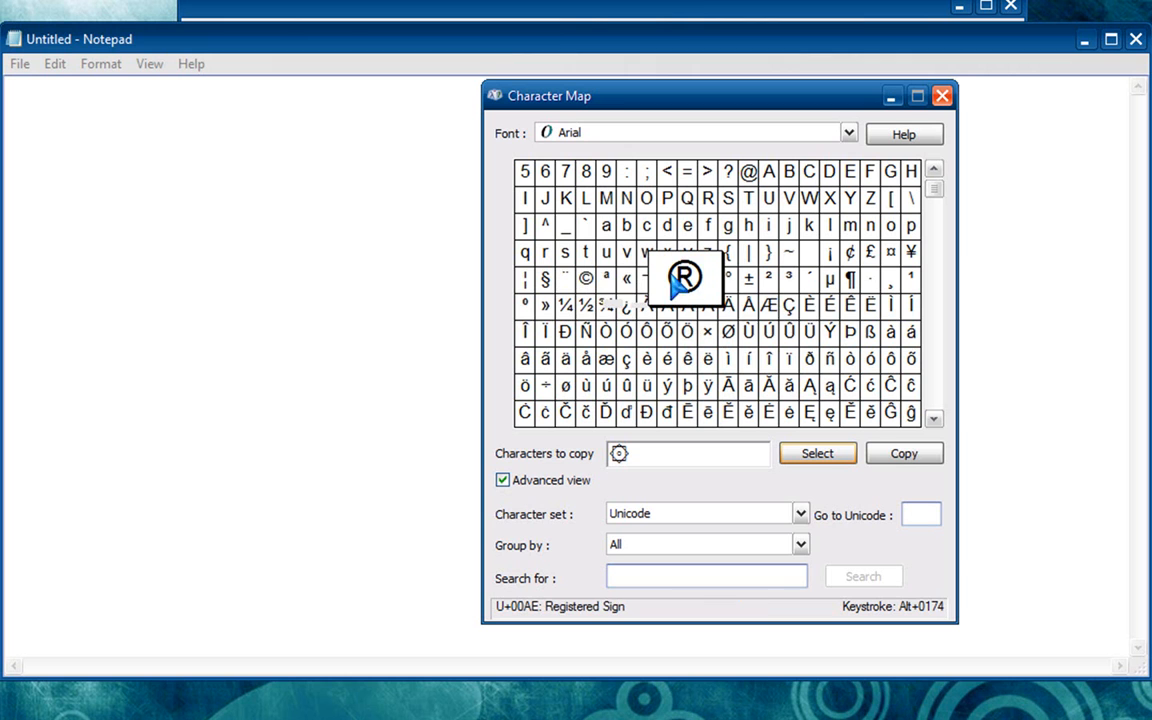
{"action": "mouse_move", "coordinate": [724, 296]}
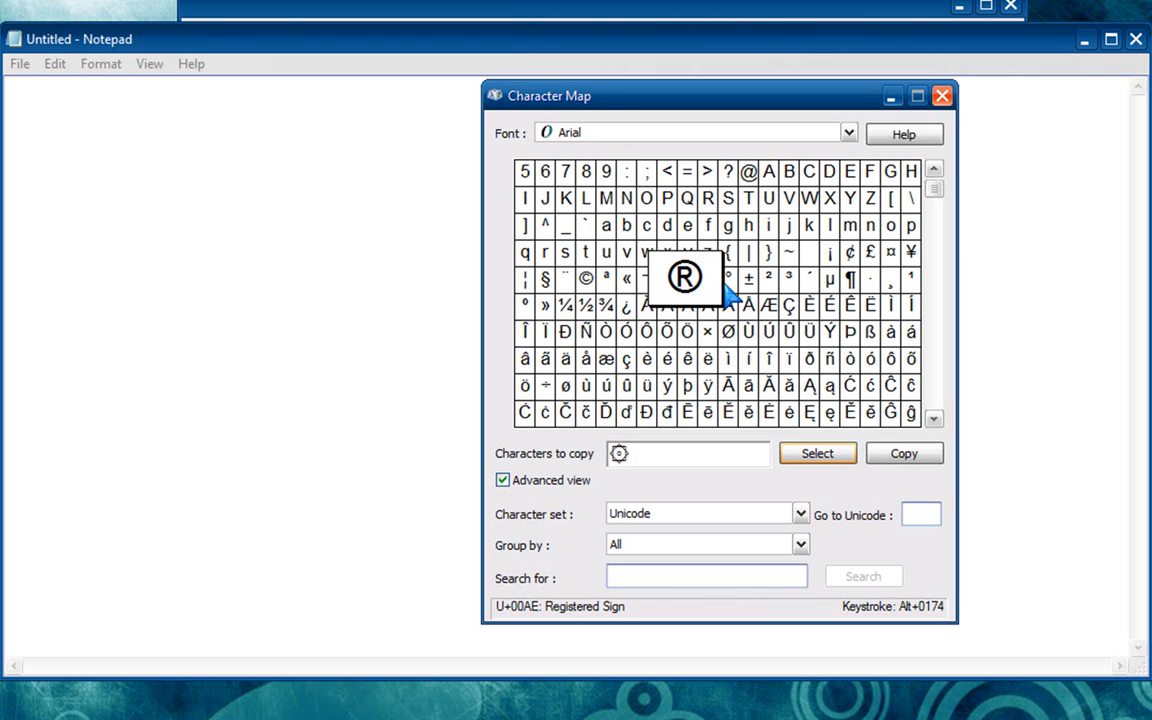
{"action": "mouse_move", "coordinate": [584, 280]}
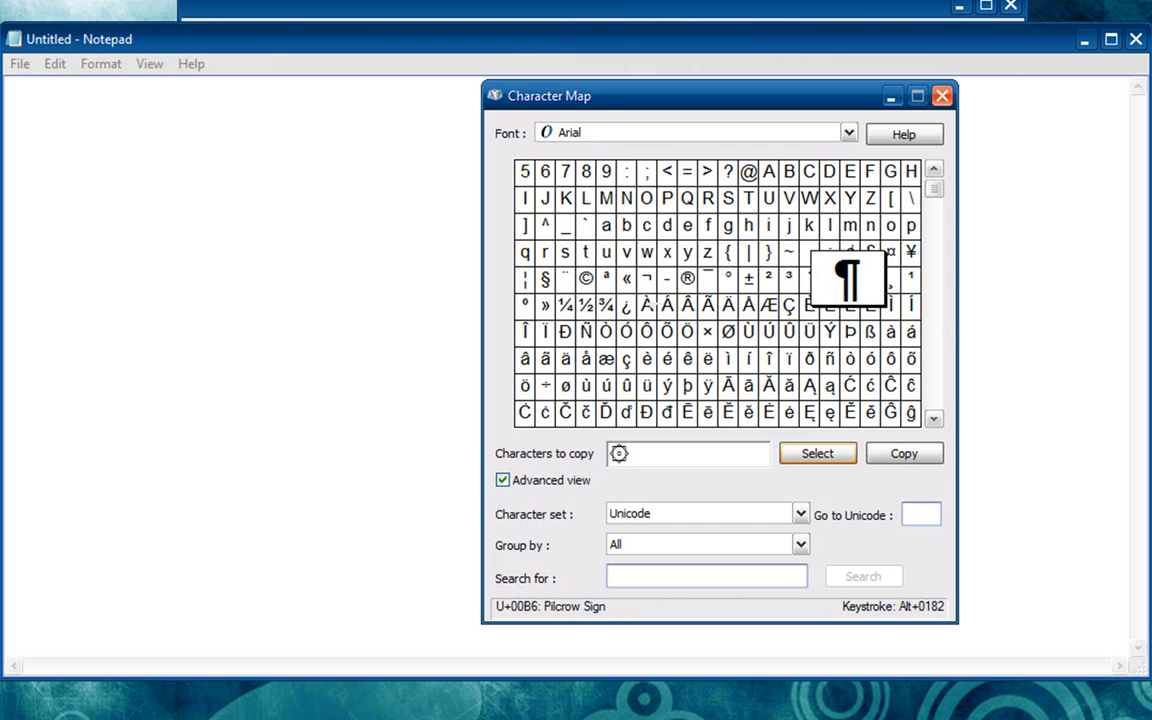
{"action": "mouse_move", "coordinate": [844, 296]}
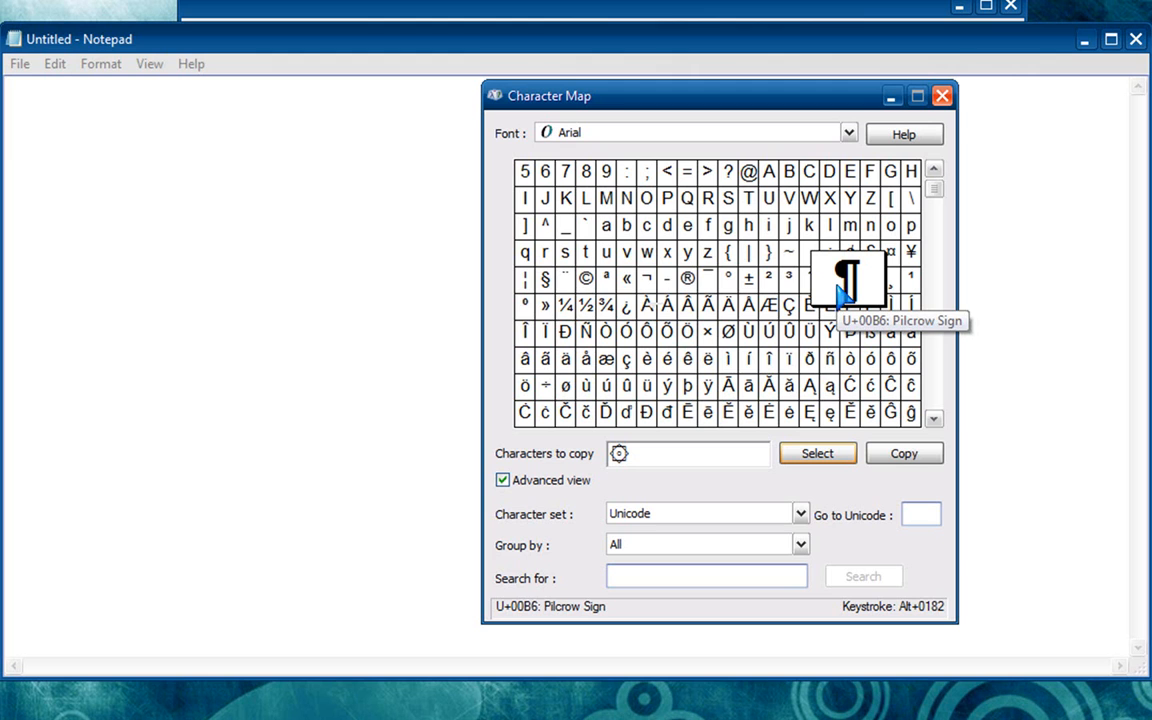
{"action": "mouse_move", "coordinate": [544, 278]}
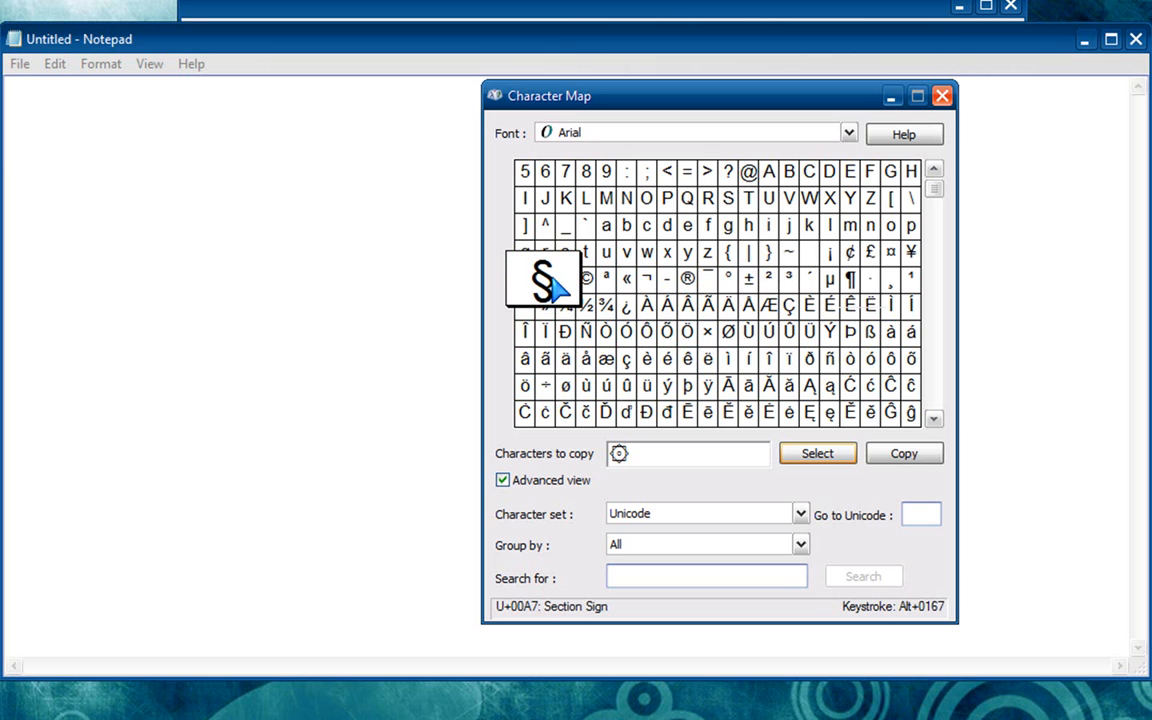
{"action": "mouse_move", "coordinate": [748, 172]}
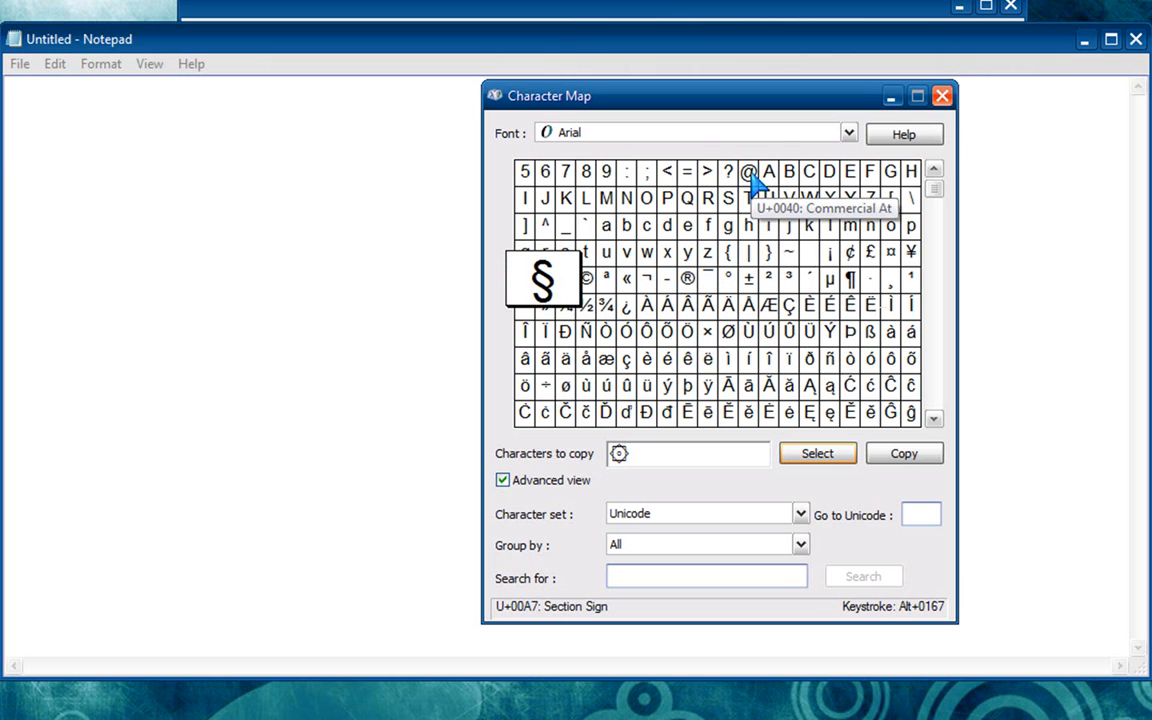
{"action": "mouse_move", "coordinate": [848, 252]}
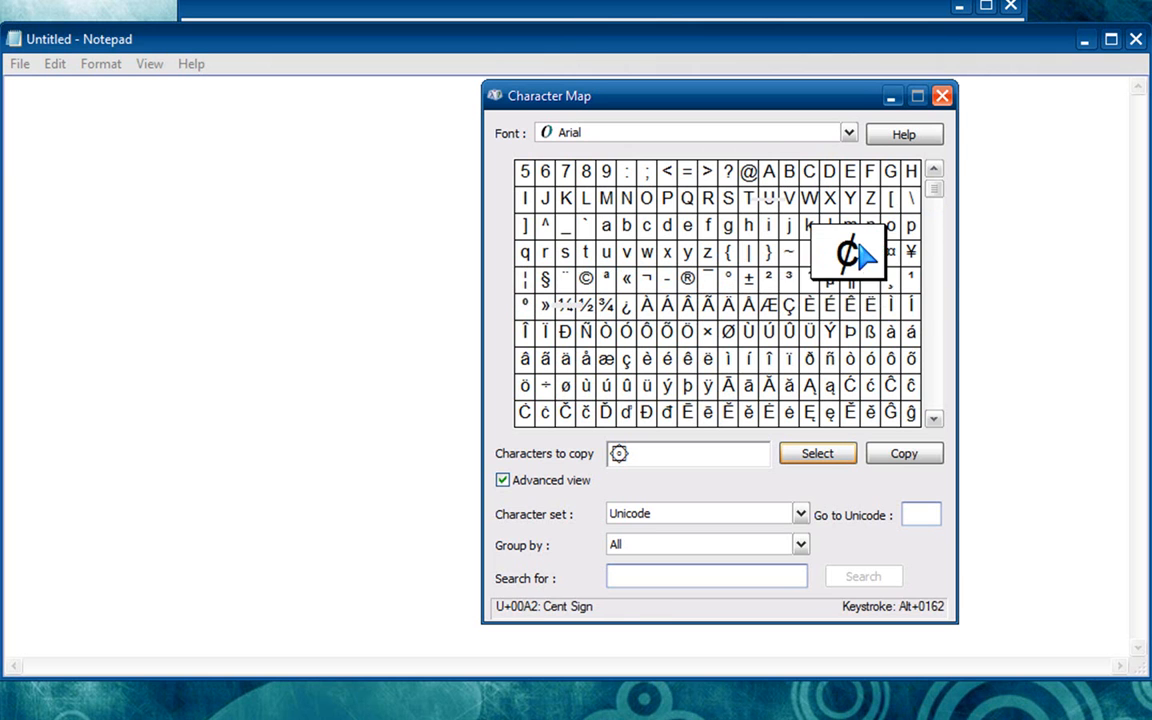
Close the Character Map window, leaving the untitled Notepad document.
{"action": "double_click", "coordinate": [868, 252]}
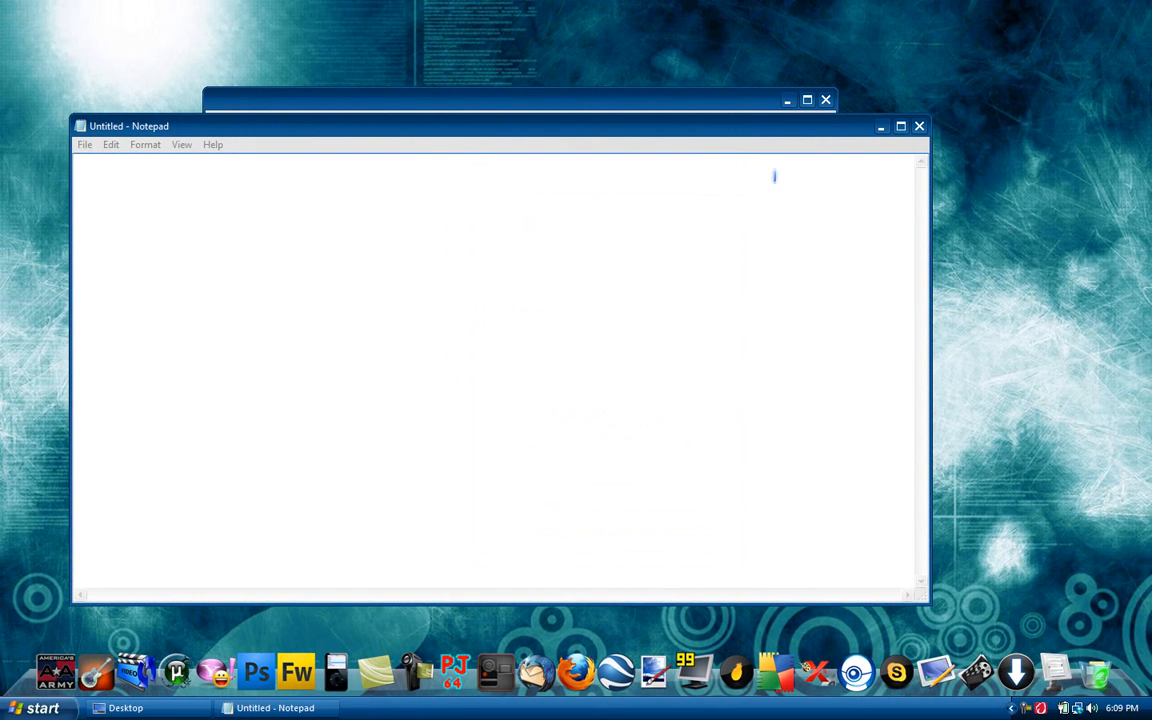
Close the untitled Notepad document and the Desktop folder window.
{"action": "left_click", "coordinate": [124, 708]}
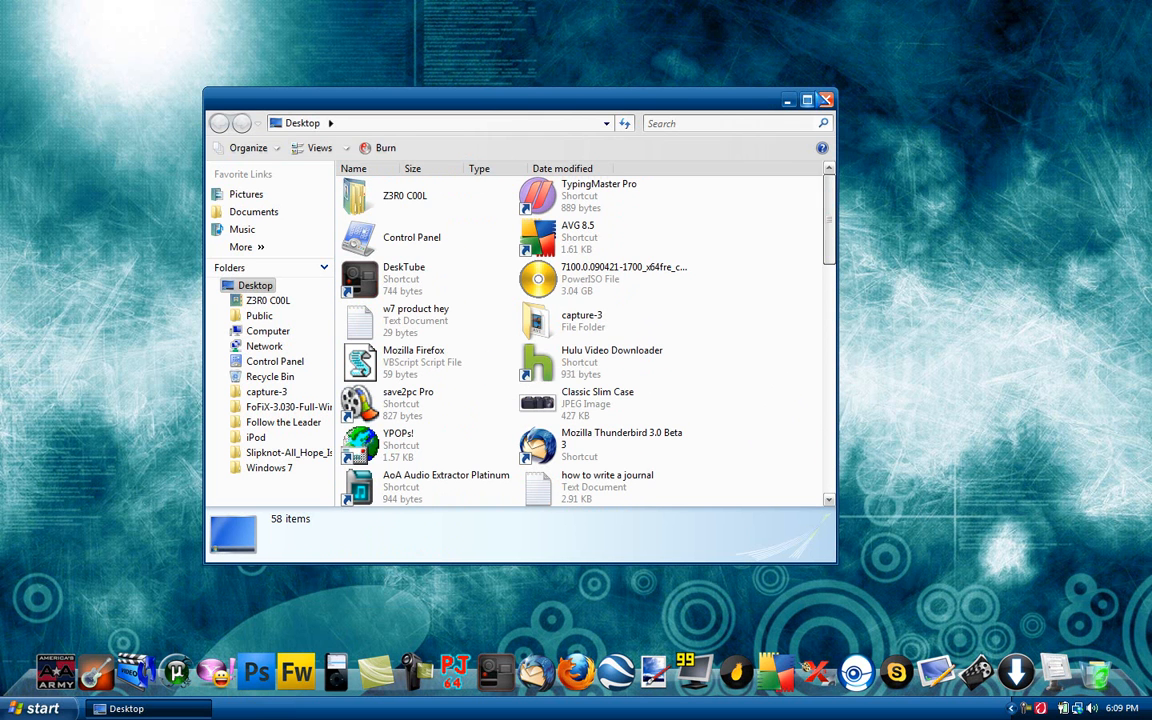
{"action": "mouse_move", "coordinate": [824, 100]}
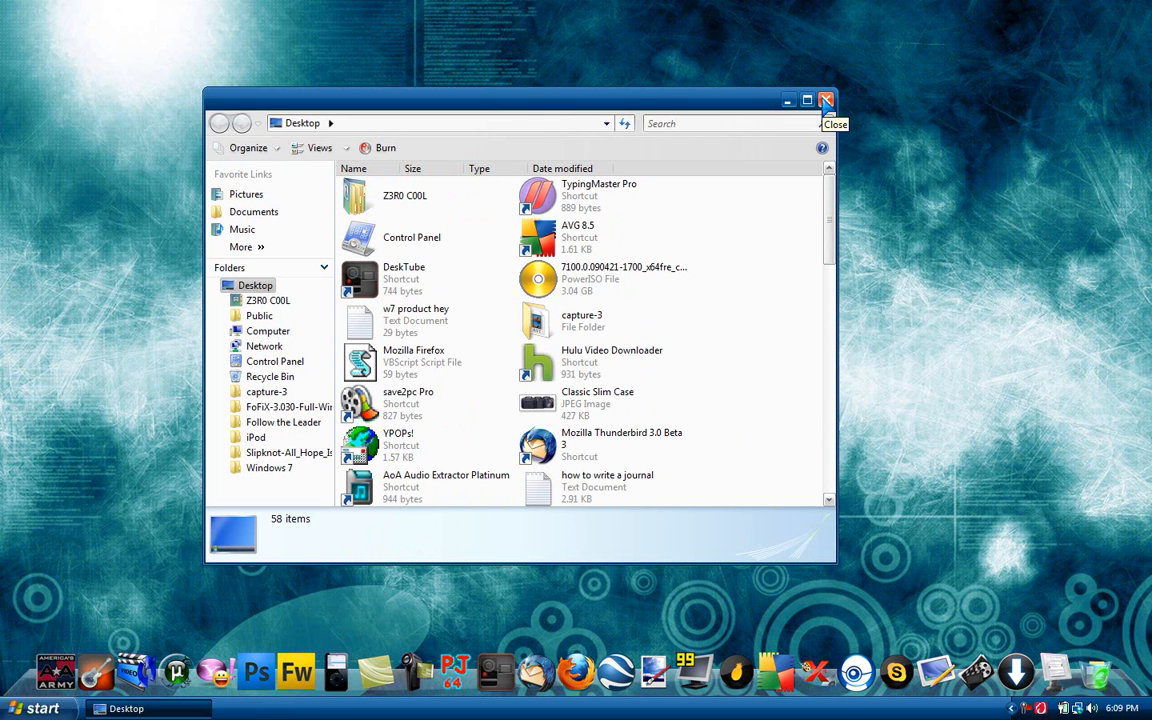
{"action": "left_click", "coordinate": [826, 100]}
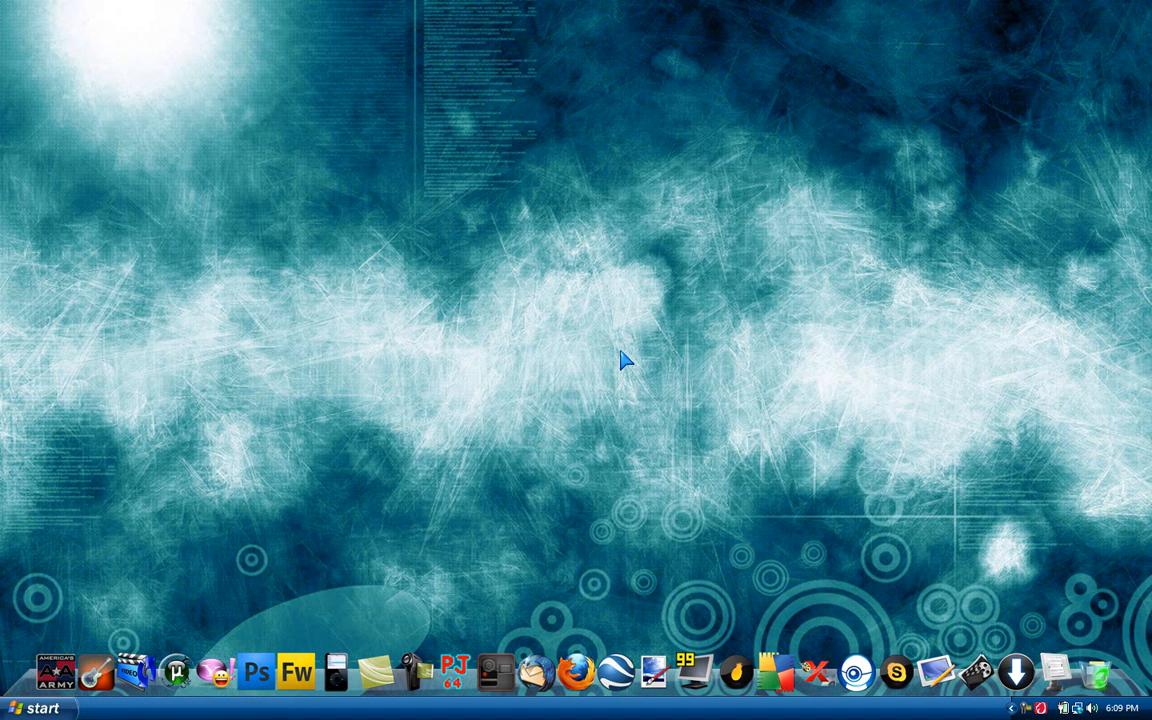